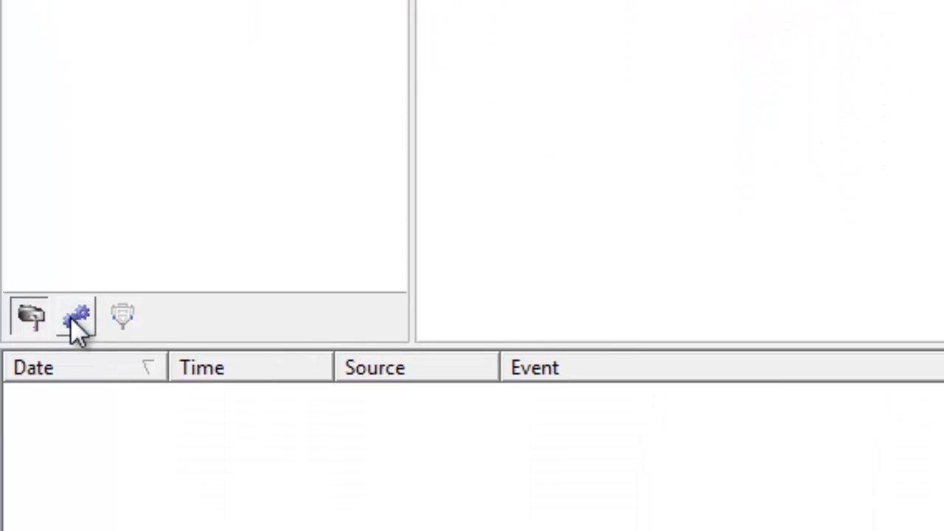
{"action": "mouse_move", "coordinate": [80, 331]}
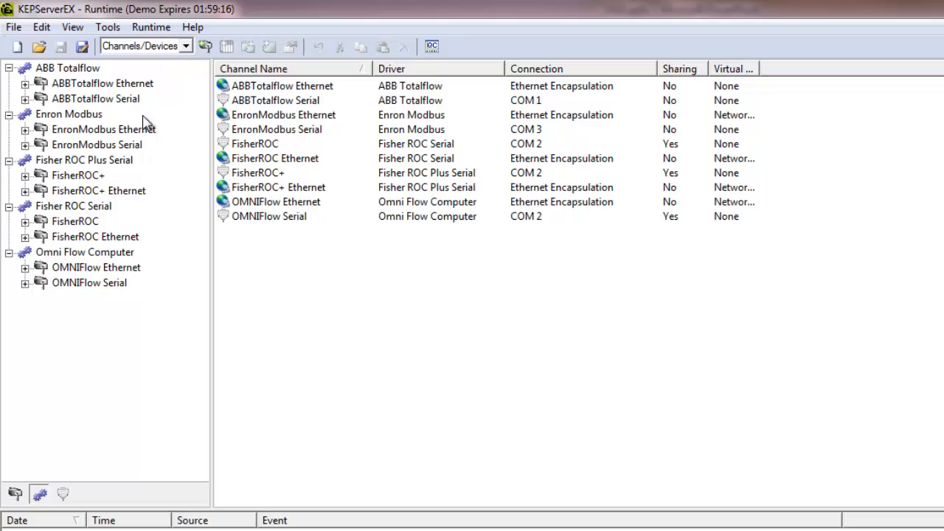
{"action": "mouse_move", "coordinate": [177, 48]}
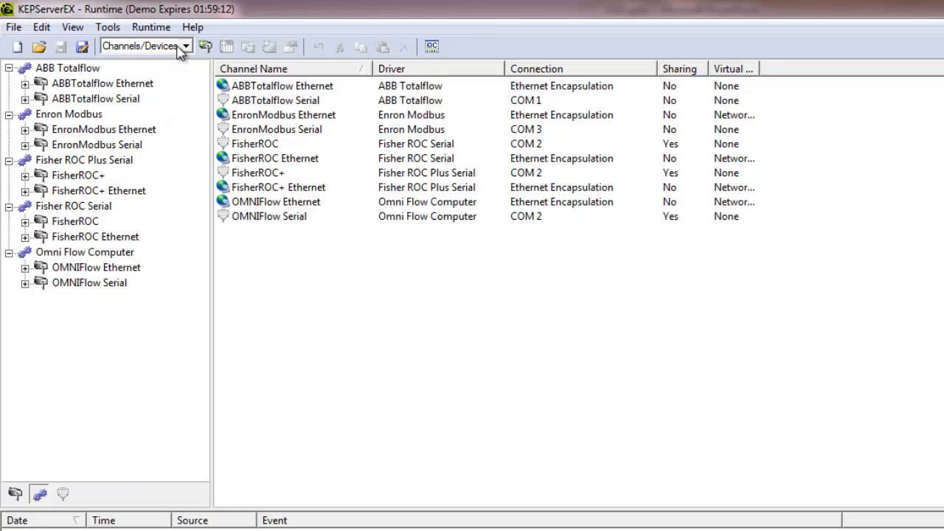
{"action": "mouse_move", "coordinate": [65, 493]}
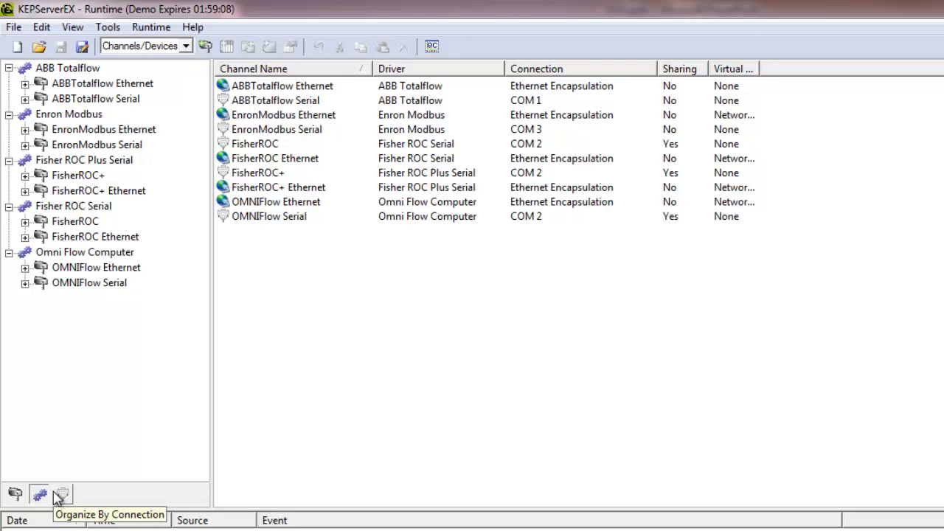
Group channels by connection, show ABBTotalflow Ethernet's Device1, then regroup the channel list by driver
{"action": "left_click", "coordinate": [62, 493]}
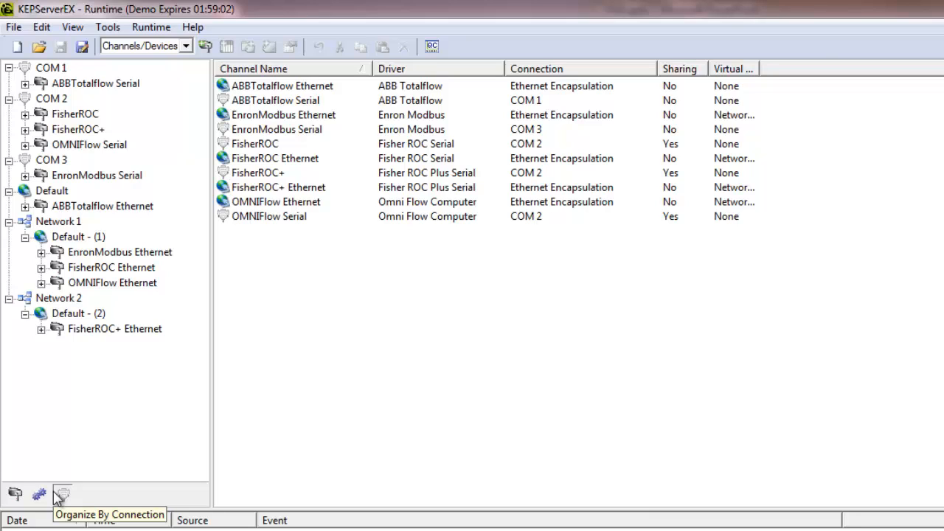
{"action": "mouse_move", "coordinate": [89, 150]}
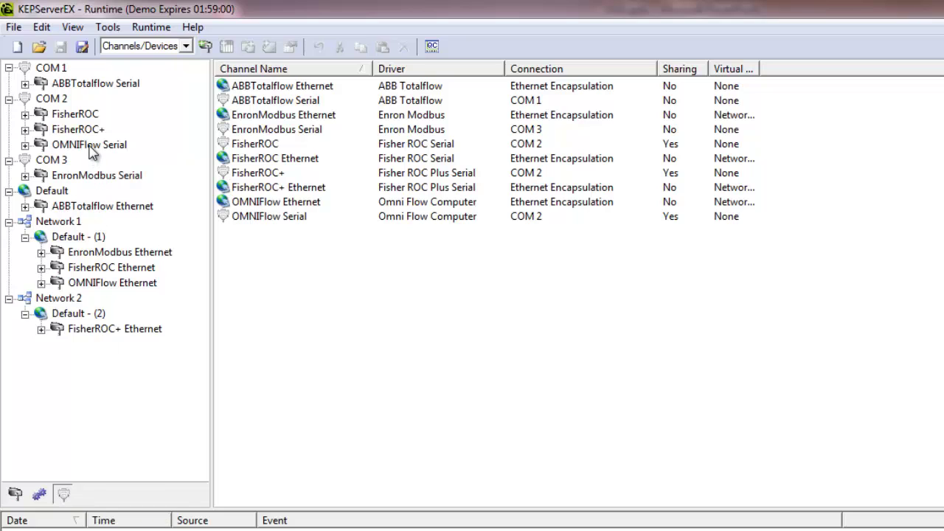
{"action": "left_click", "coordinate": [89, 144]}
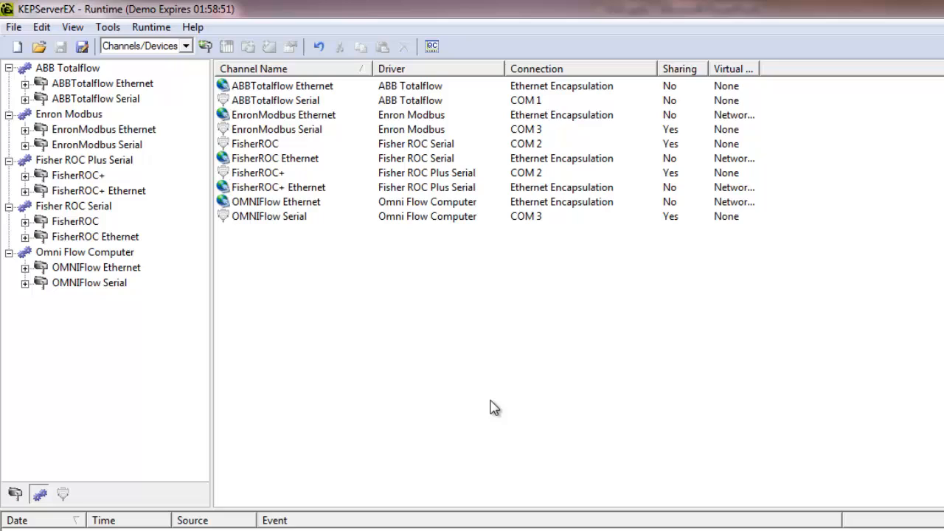
{"action": "mouse_move", "coordinate": [147, 133]}
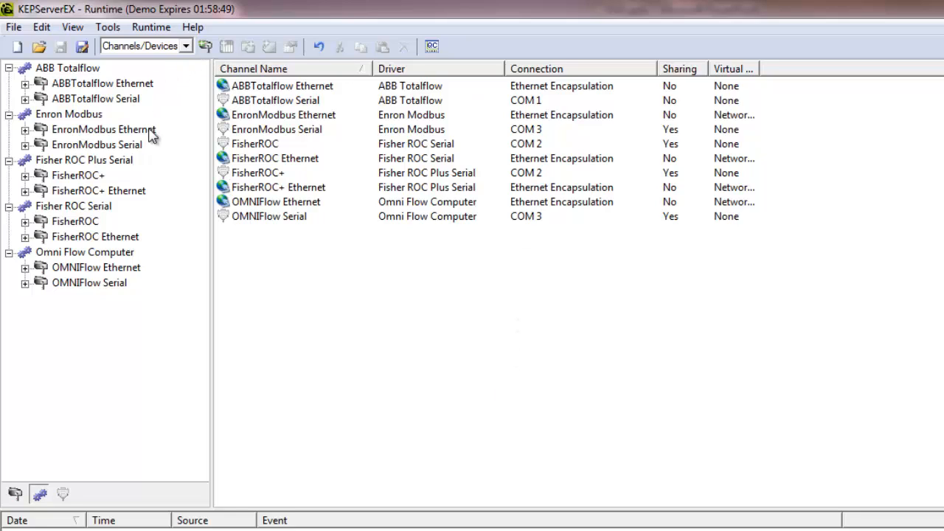
{"action": "mouse_move", "coordinate": [388, 248]}
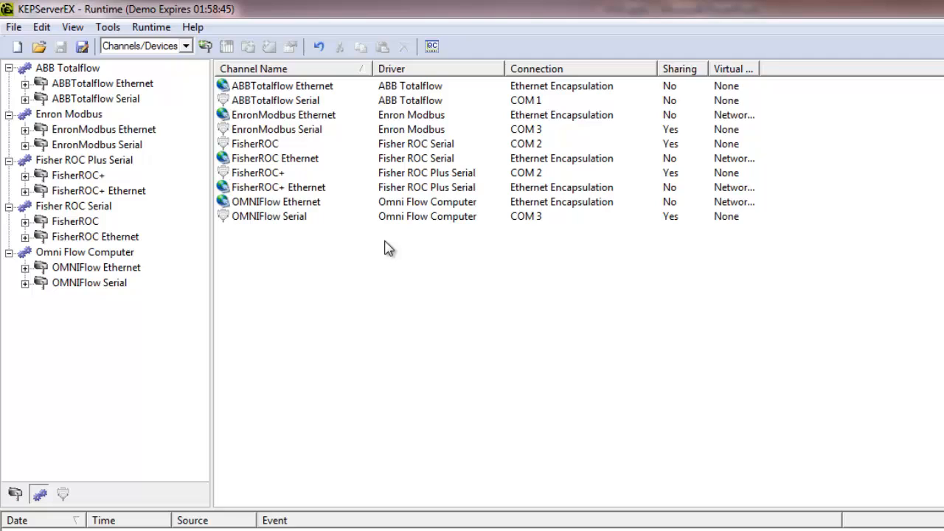
{"action": "mouse_move", "coordinate": [452, 251]}
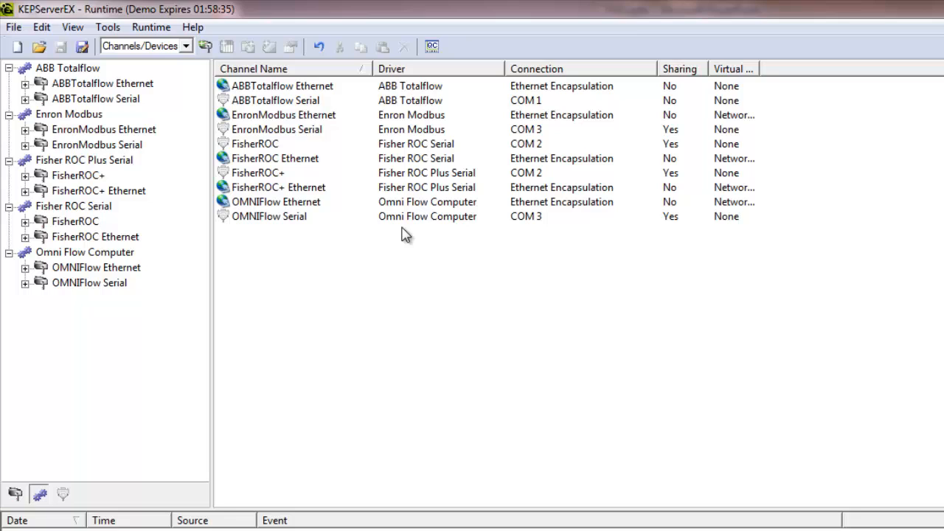
{"action": "left_click", "coordinate": [103, 83]}
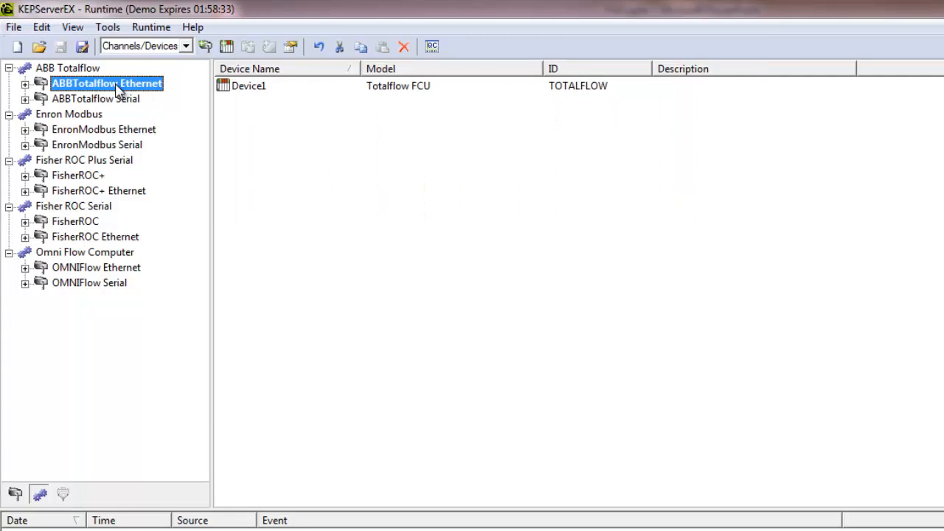
{"action": "left_click", "coordinate": [38, 493]}
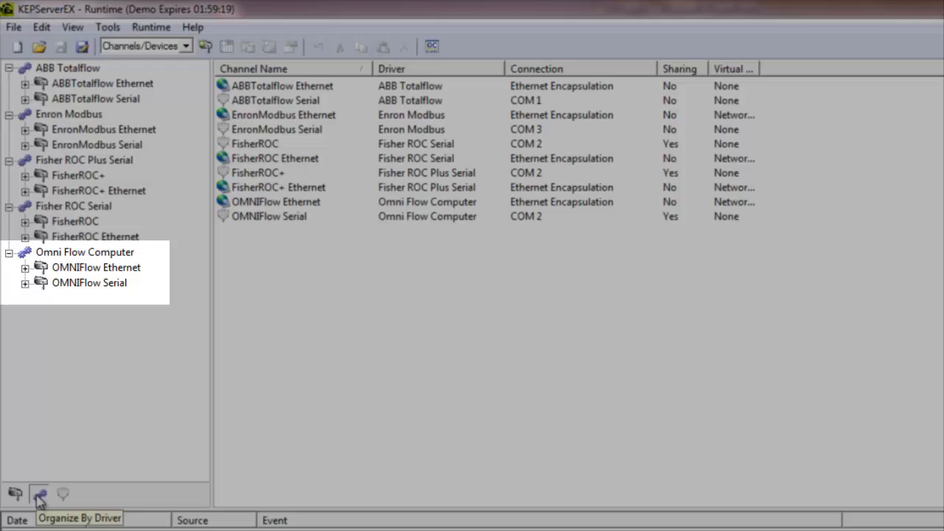
{"action": "left_click", "coordinate": [62, 493]}
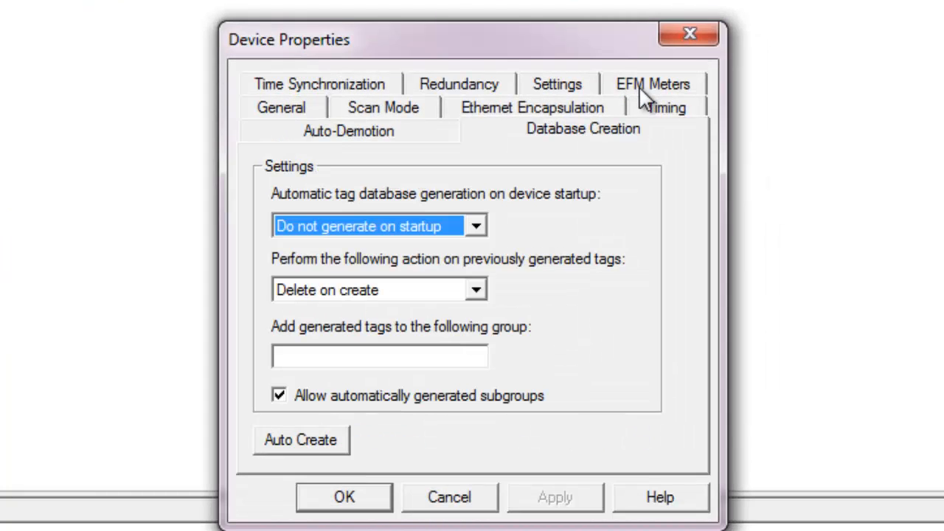
Auto-create the tag database for ABBTotalflow Ethernet Device1 from the Database Creation page and close its properties
{"action": "left_click", "coordinate": [301, 440]}
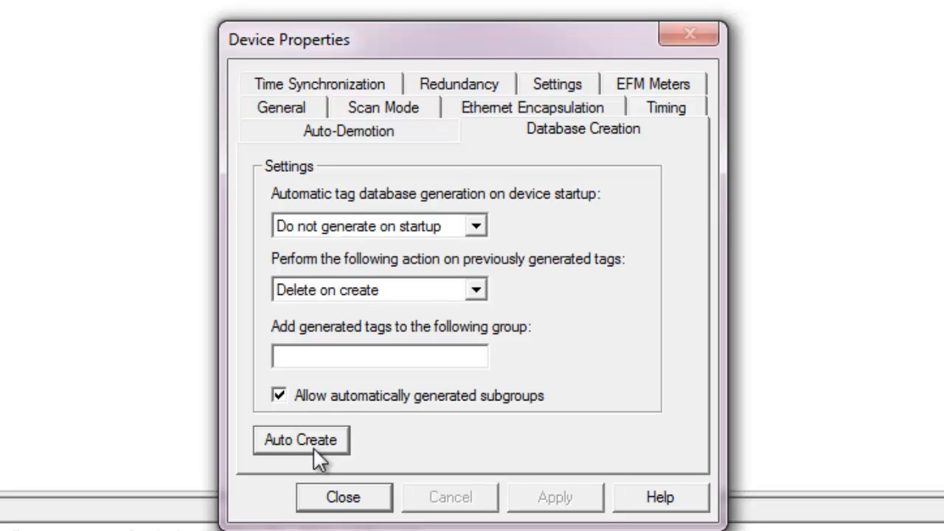
{"action": "left_click", "coordinate": [301, 440]}
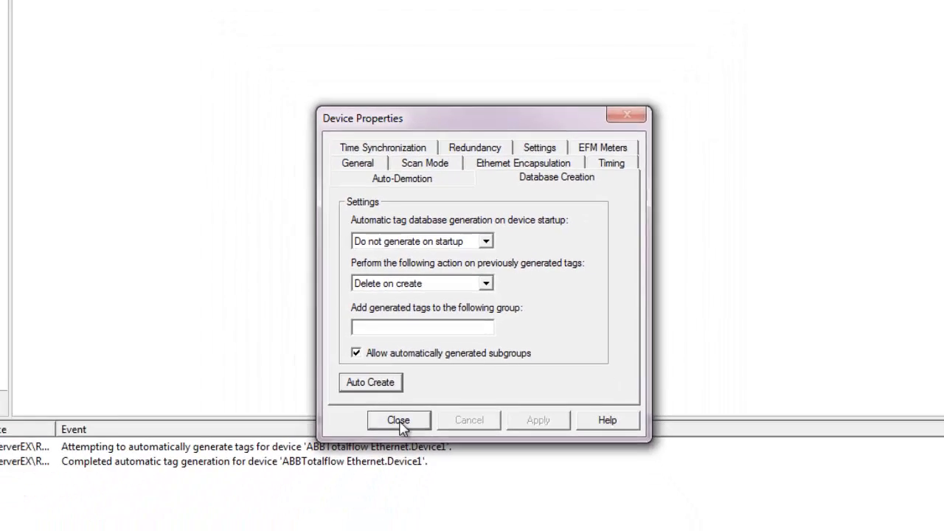
{"action": "left_click", "coordinate": [399, 419]}
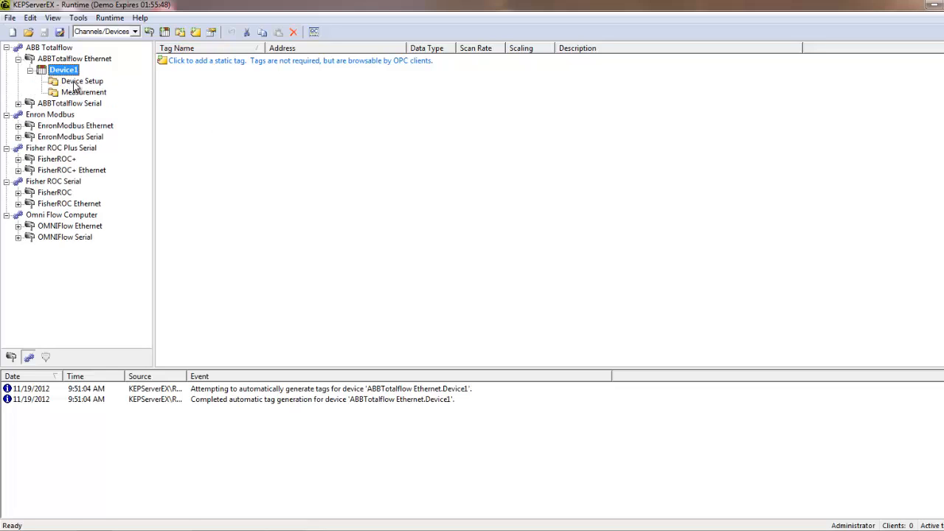
Browse Device1's generated Device Setup tags including H2S, then its Measurement group tags
{"action": "left_click", "coordinate": [83, 80]}
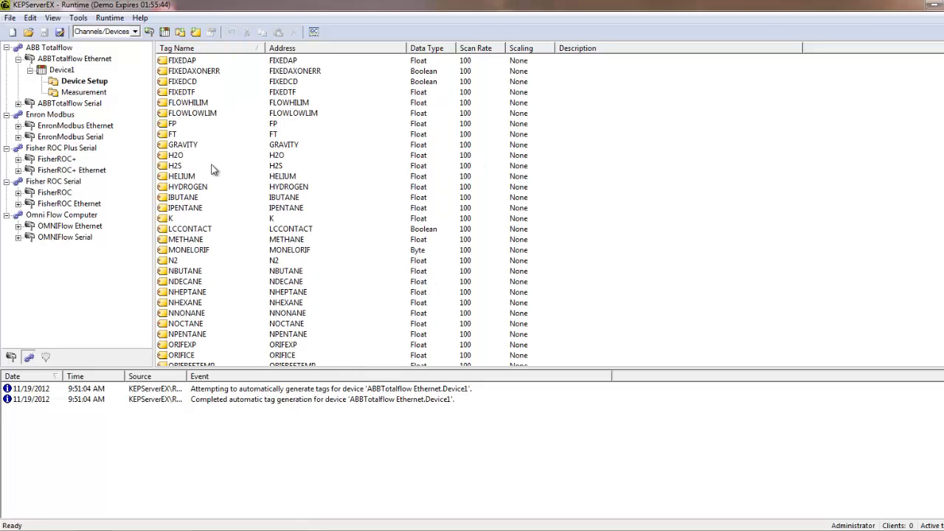
{"action": "left_click", "coordinate": [176, 165]}
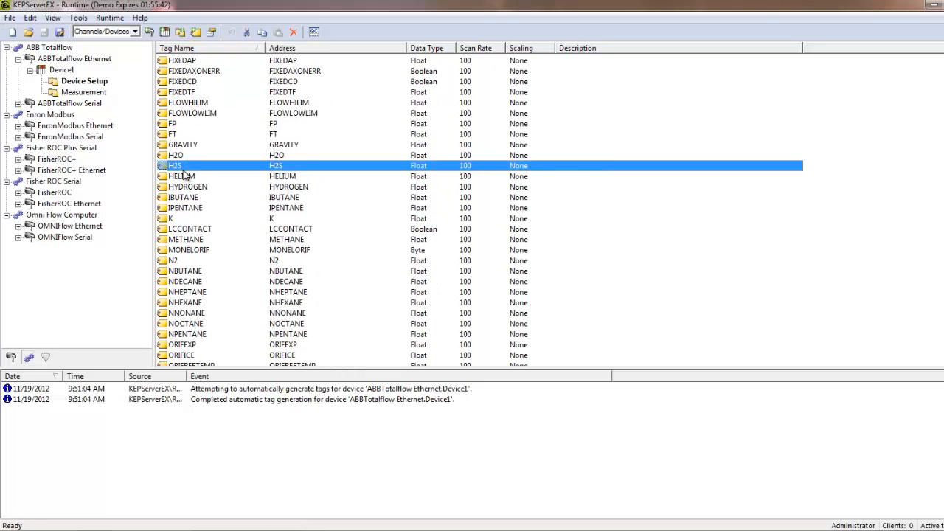
{"action": "left_click", "coordinate": [86, 92]}
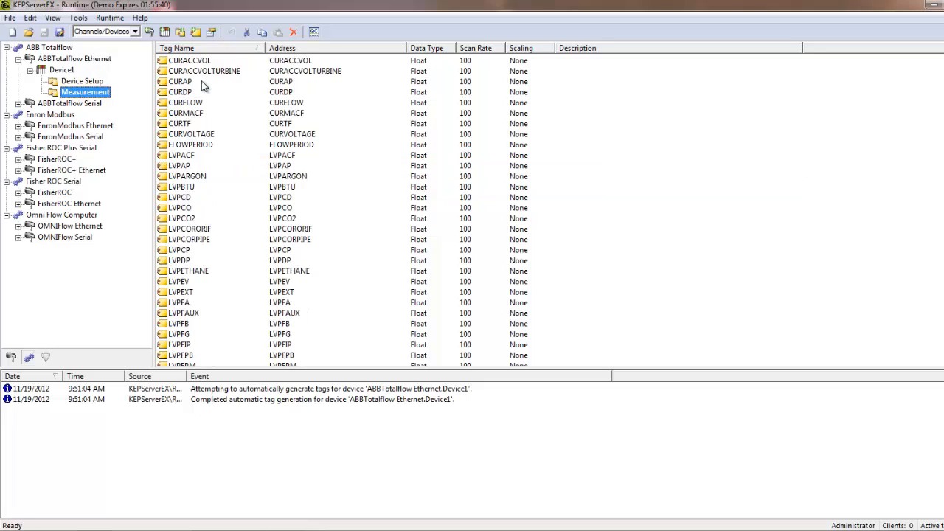
{"action": "left_click", "coordinate": [191, 144]}
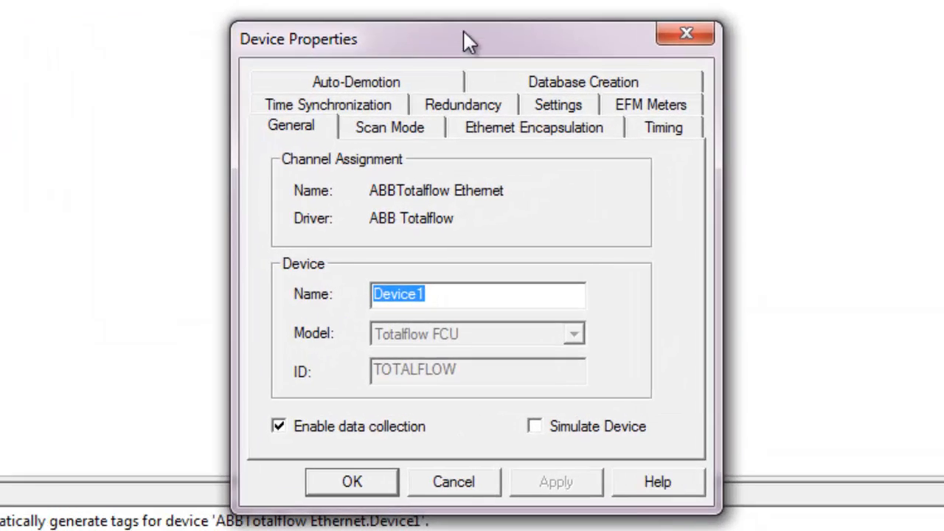
{"action": "left_click", "coordinate": [714, 278]}
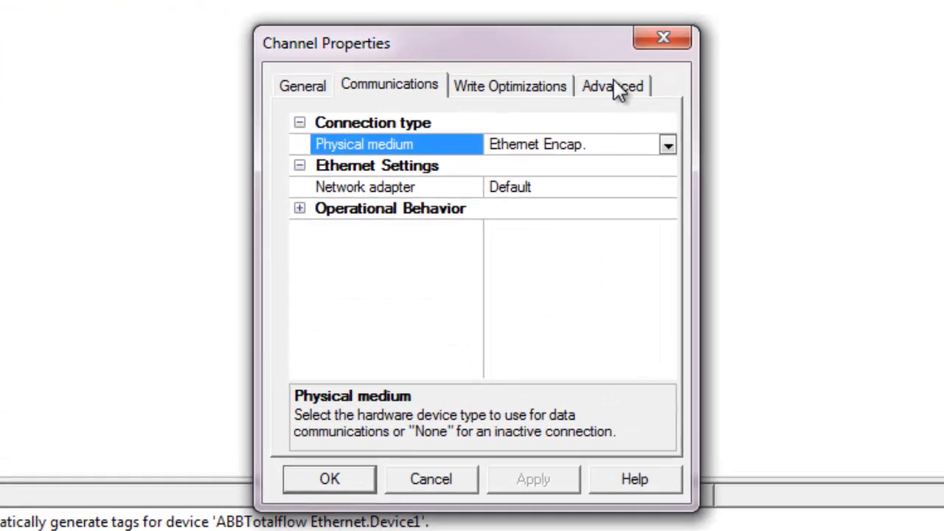
{"action": "left_click", "coordinate": [614, 85]}
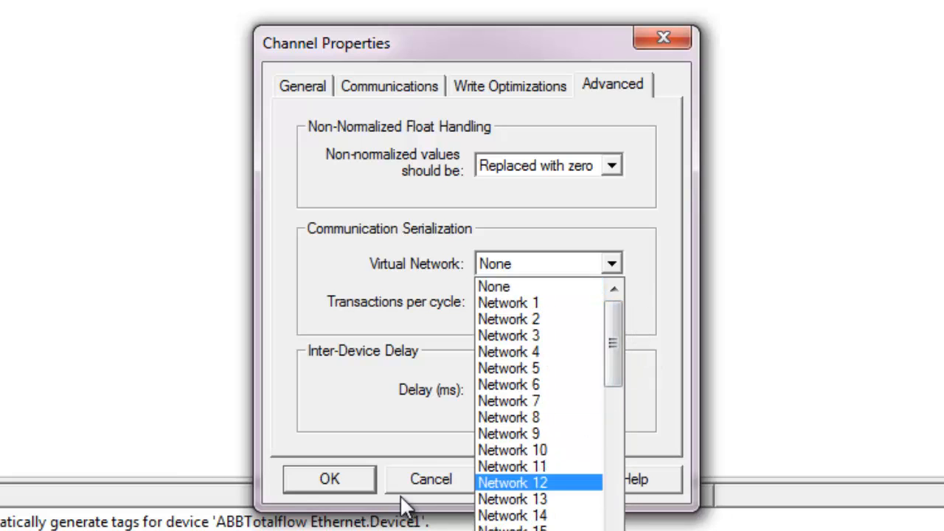
{"action": "left_click", "coordinate": [496, 286]}
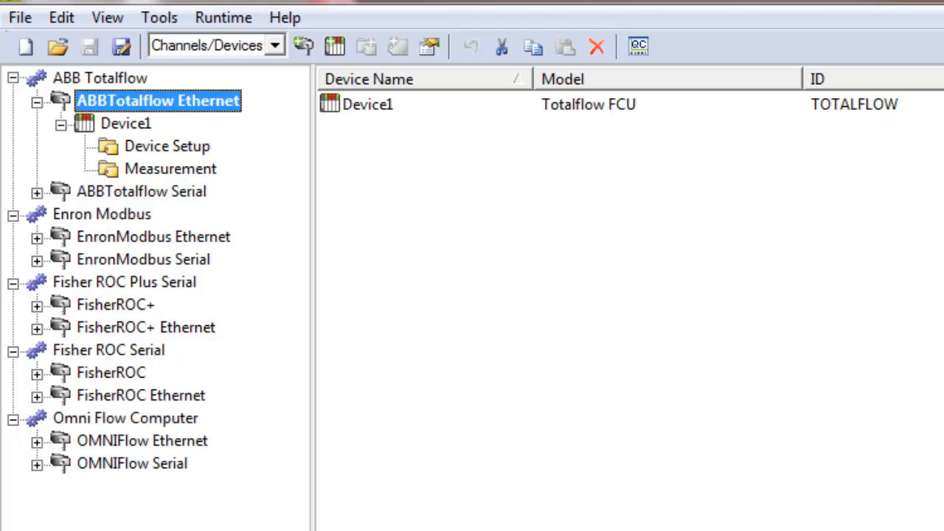
{"action": "left_click", "coordinate": [125, 124]}
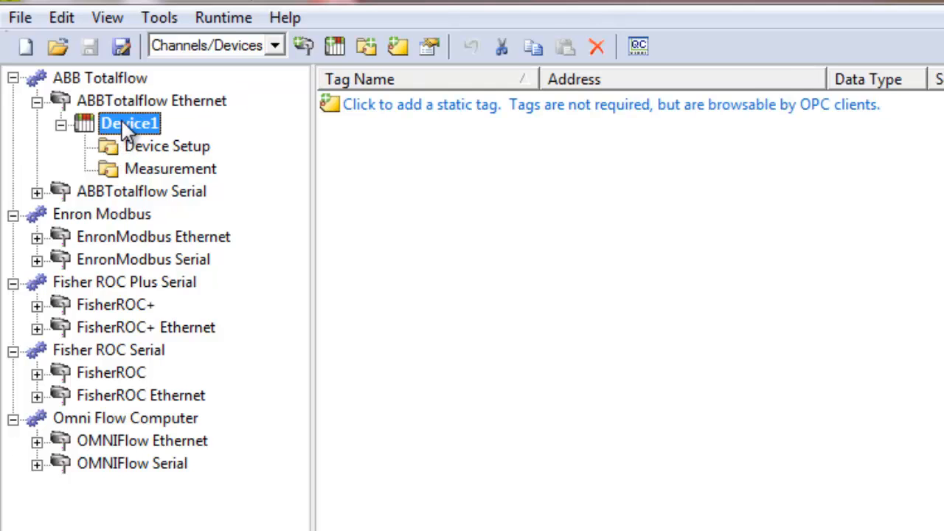
{"action": "double_click", "coordinate": [130, 124]}
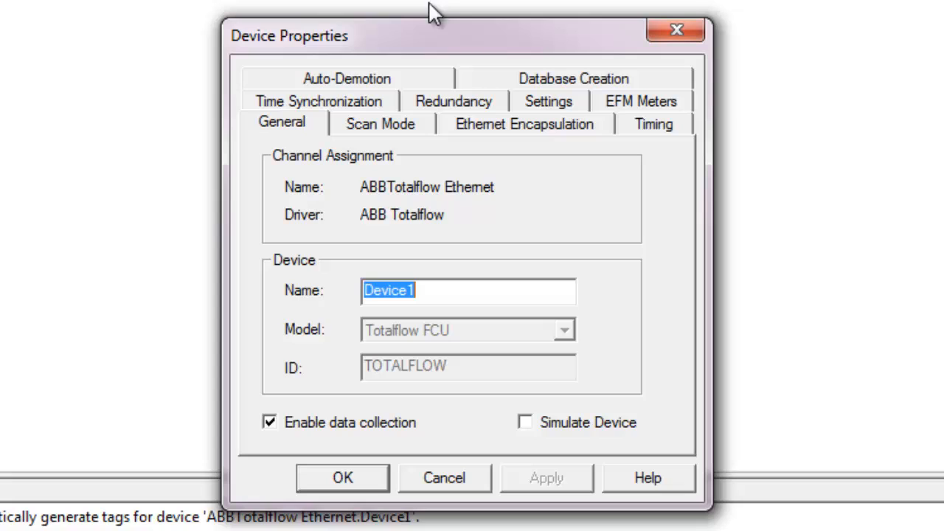
{"action": "left_click", "coordinate": [549, 100]}
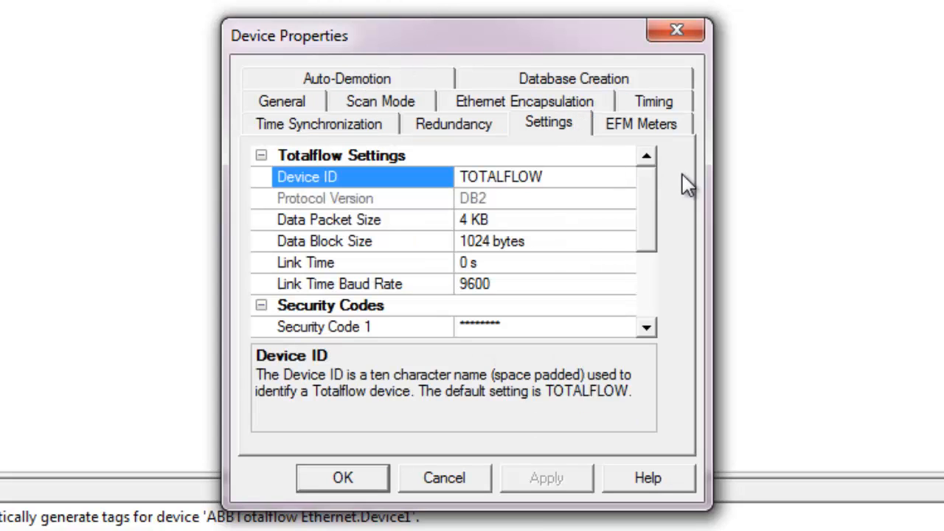
{"action": "scroll", "scroll_direction": "down", "scroll_amount": 3}
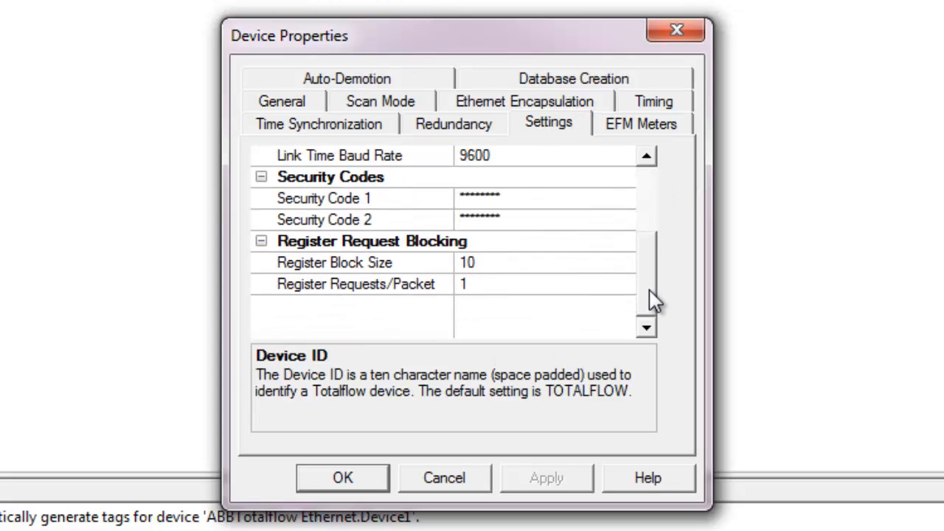
{"action": "mouse_move", "coordinate": [658, 308]}
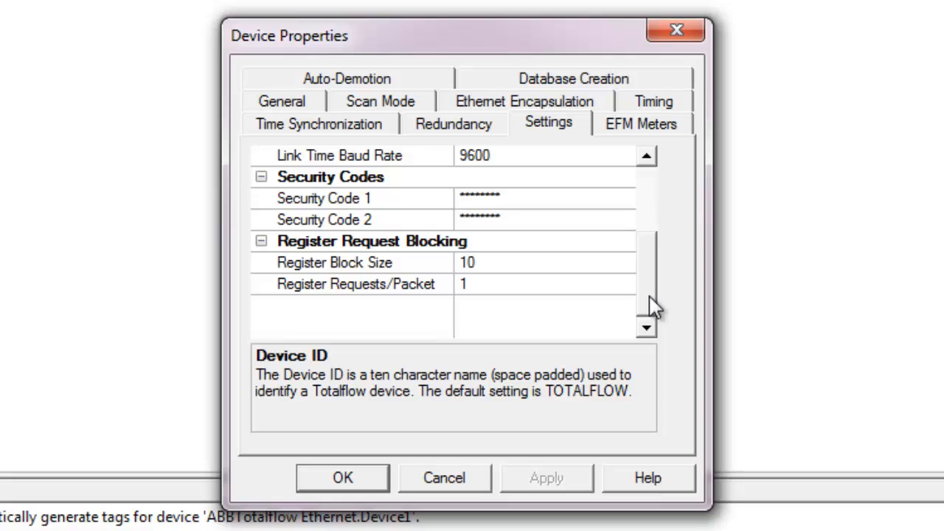
{"action": "left_click", "coordinate": [387, 241]}
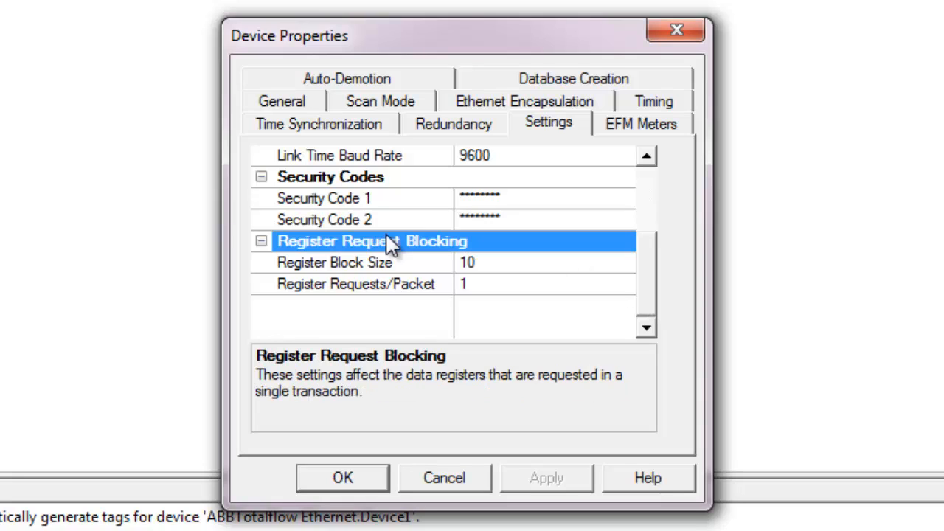
{"action": "mouse_move", "coordinate": [655, 241]}
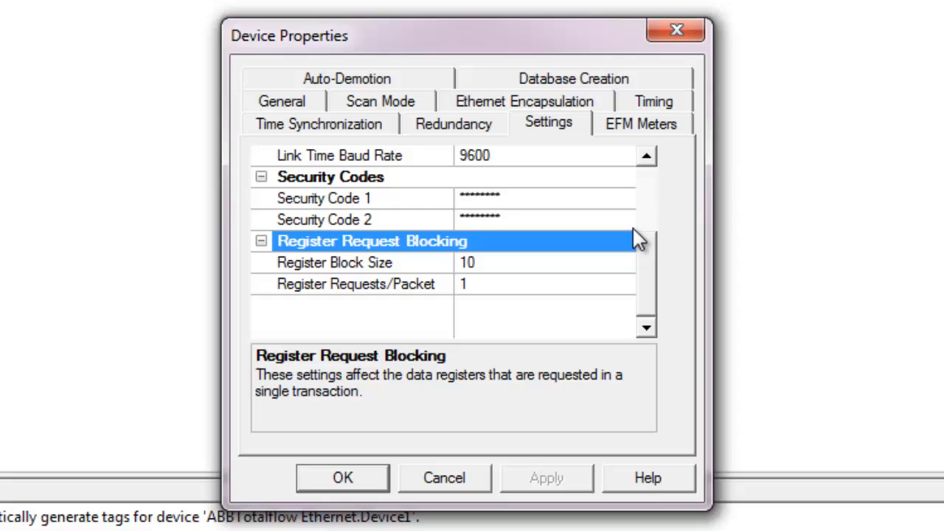
{"action": "mouse_move", "coordinate": [484, 275]}
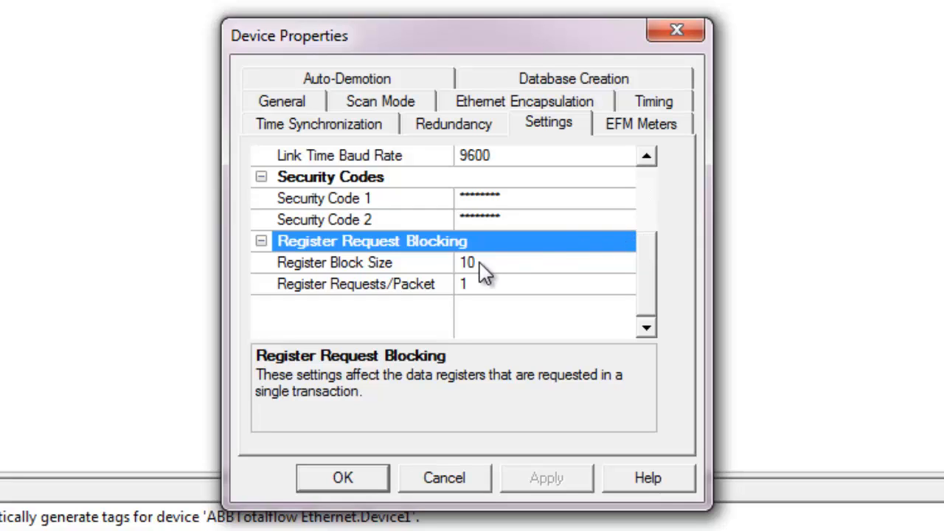
{"action": "left_click", "coordinate": [342, 262]}
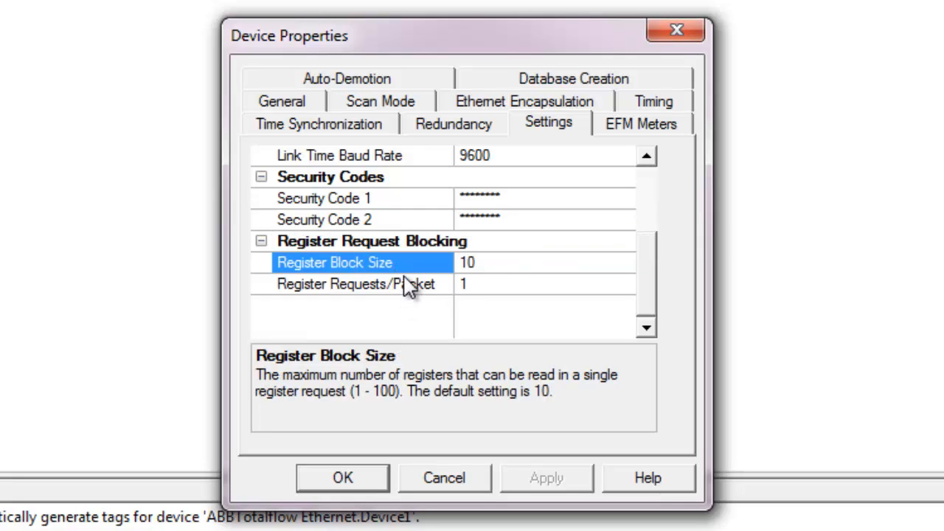
{"action": "left_click", "coordinate": [355, 283]}
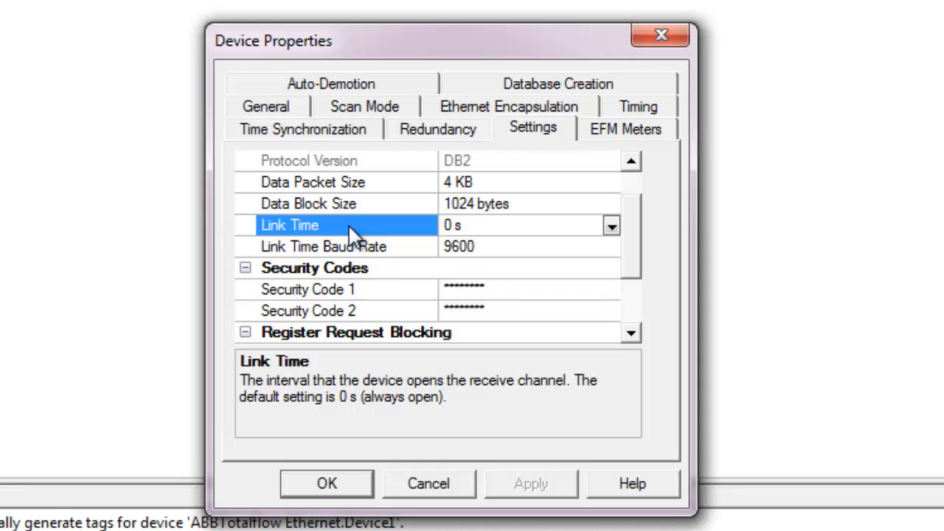
{"action": "mouse_move", "coordinate": [620, 151]}
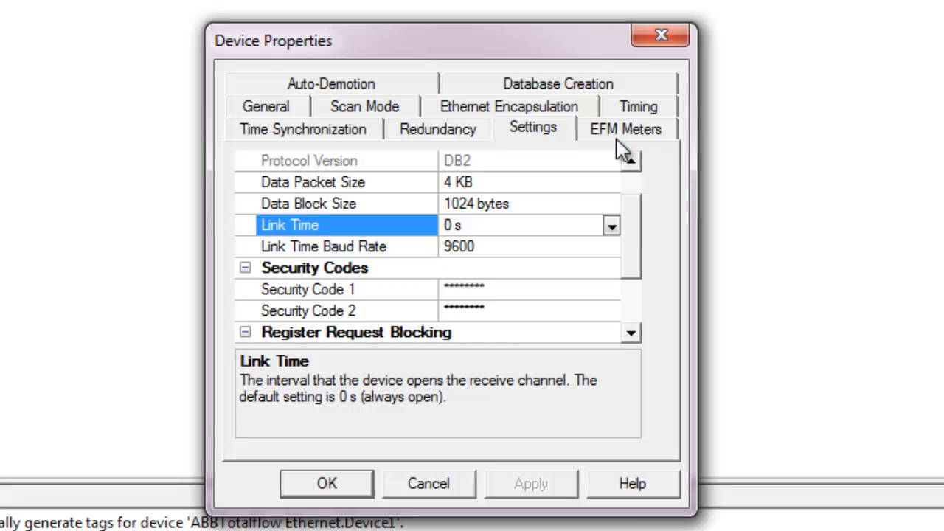
Add a meter named Meter_2 to Device1's EFM Meters list alongside Meter_1
{"action": "left_click", "coordinate": [626, 128]}
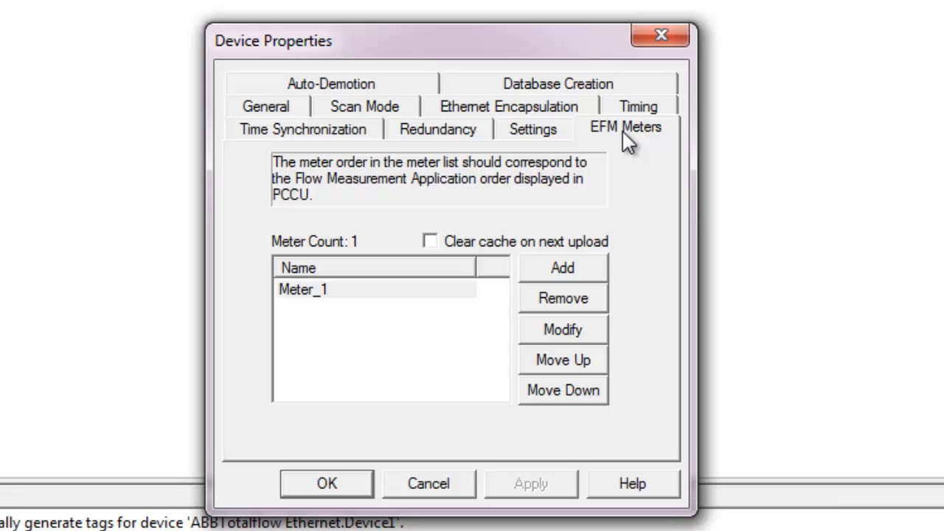
{"action": "left_click", "coordinate": [564, 267]}
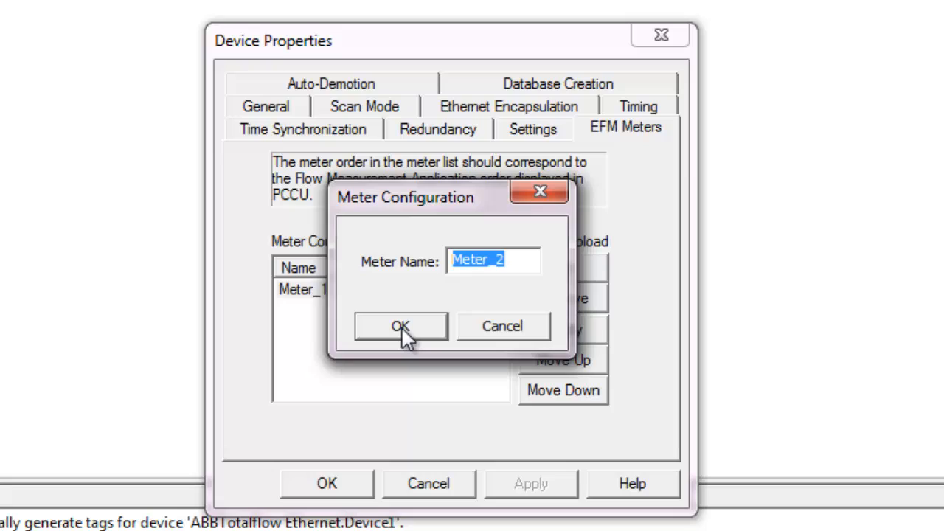
{"action": "left_click", "coordinate": [401, 327]}
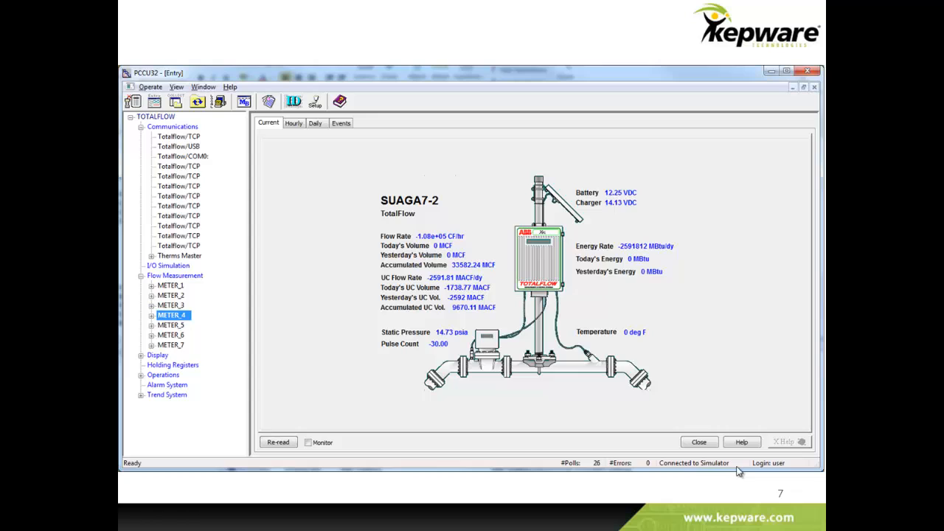
{"action": "mouse_move", "coordinate": [137, 354]}
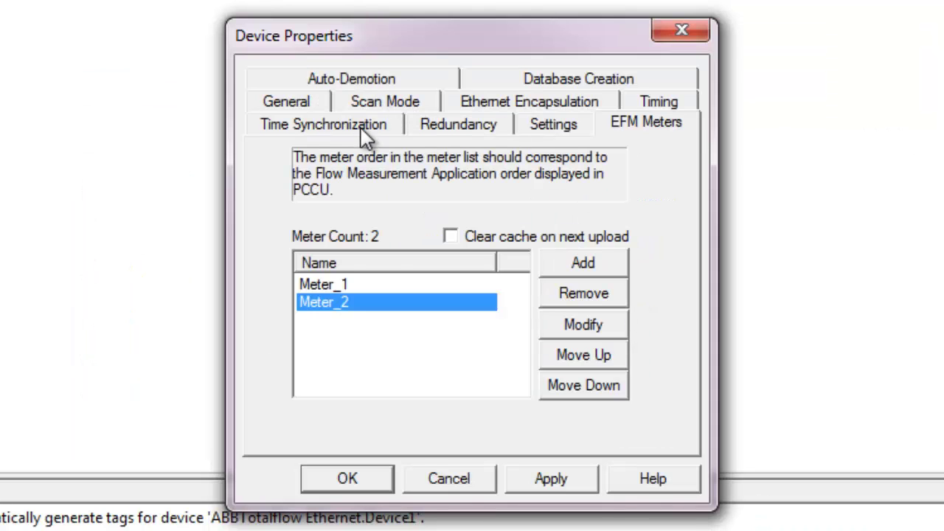
Show Device1's Time Synchronization page with Eastern Time zone and synchronization disabled
{"action": "left_click", "coordinate": [322, 124]}
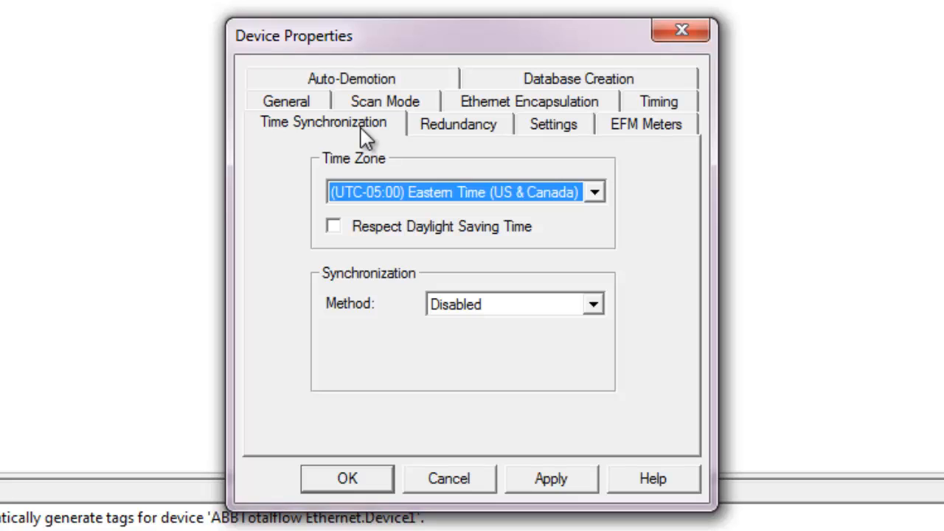
{"action": "mouse_move", "coordinate": [596, 326]}
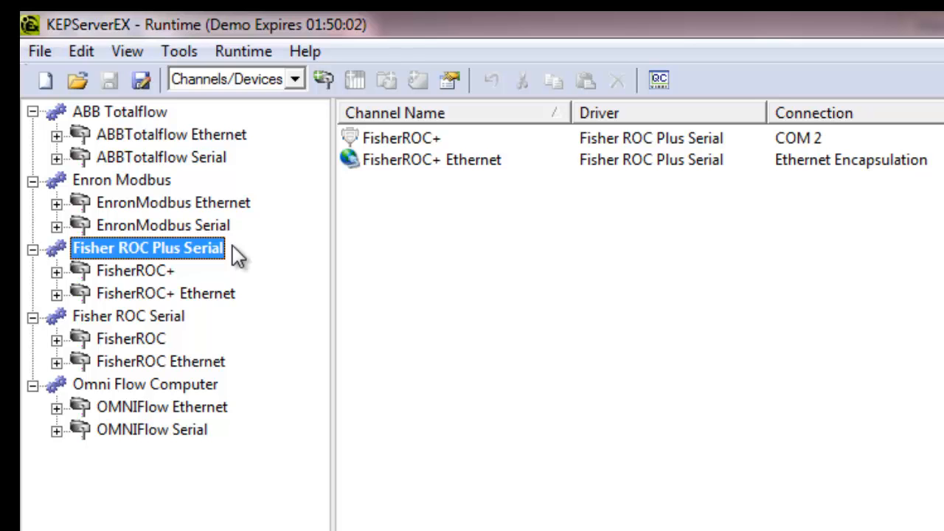
Review FisherROC+ Device1's EFM meters: two orifice meters and one turbine meter
{"action": "left_click", "coordinate": [53, 272]}
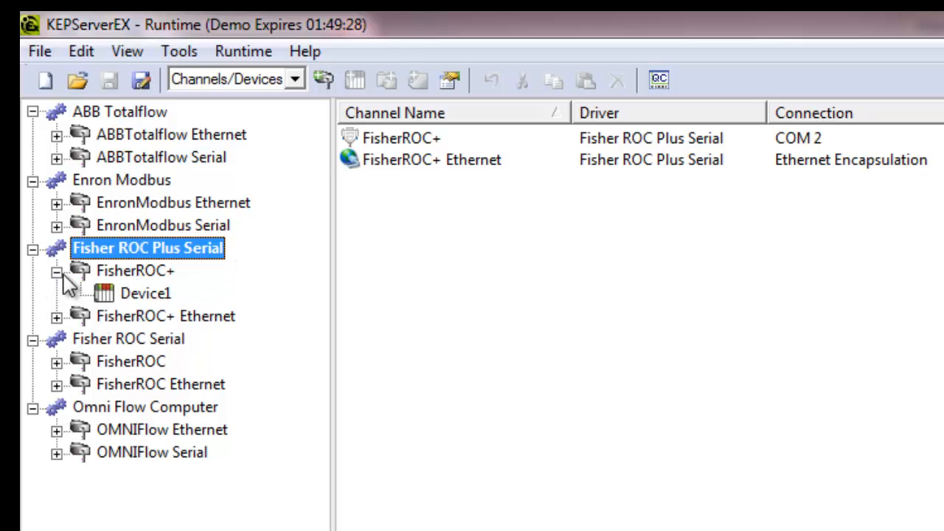
{"action": "double_click", "coordinate": [140, 292]}
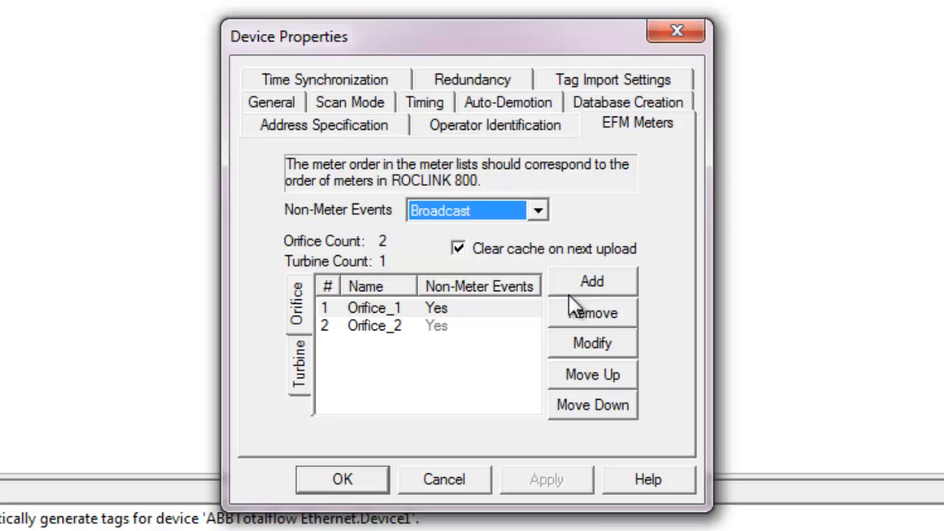
{"action": "left_click", "coordinate": [593, 281]}
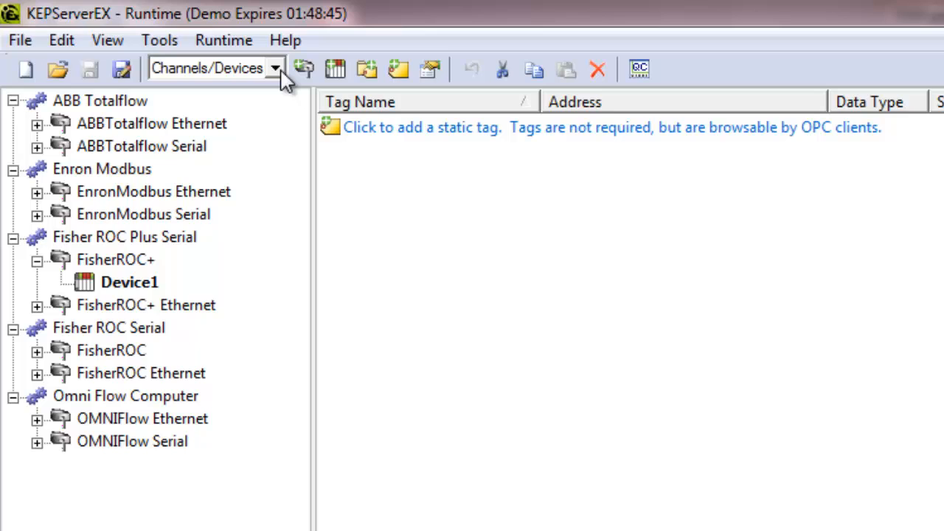
Switch to the EFM Exporter view listing CSV, FlowCal and PGAS exporters and bring up the PGAS configuration
{"action": "left_click", "coordinate": [274, 68]}
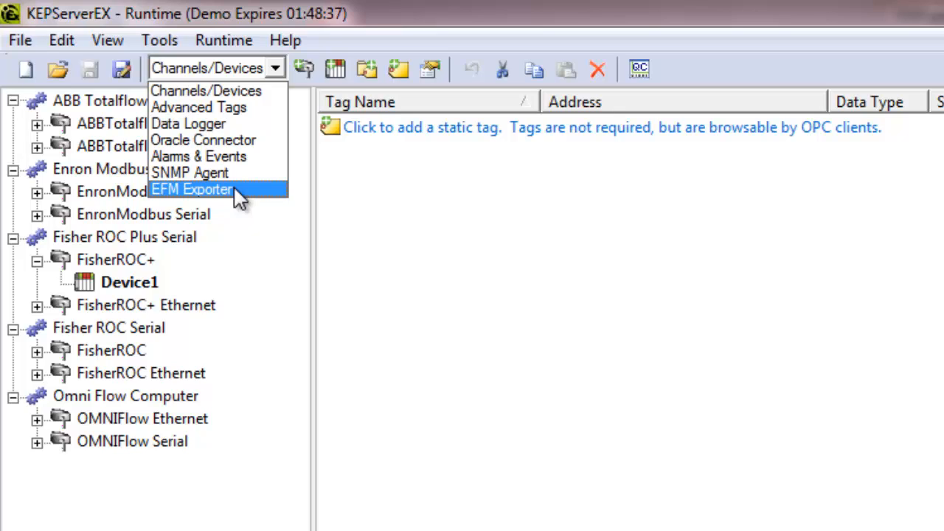
{"action": "left_click", "coordinate": [192, 191]}
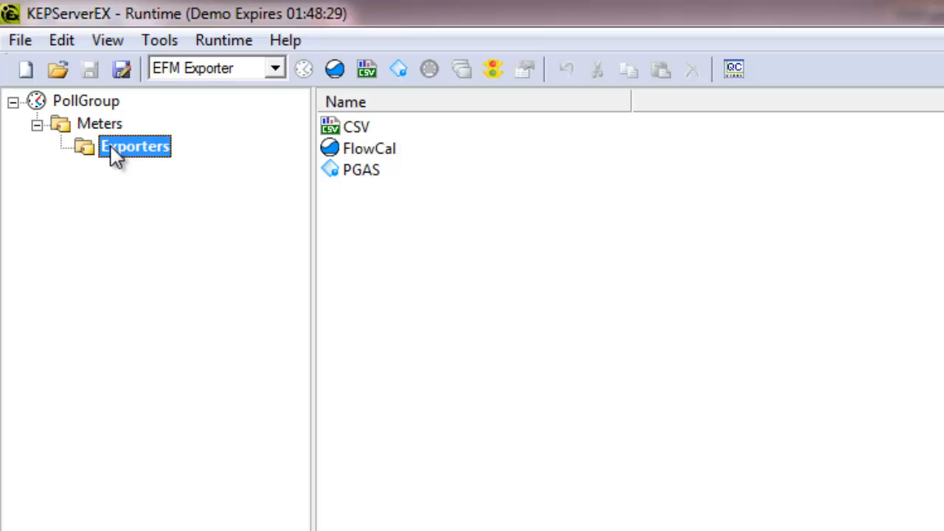
{"action": "double_click", "coordinate": [363, 169]}
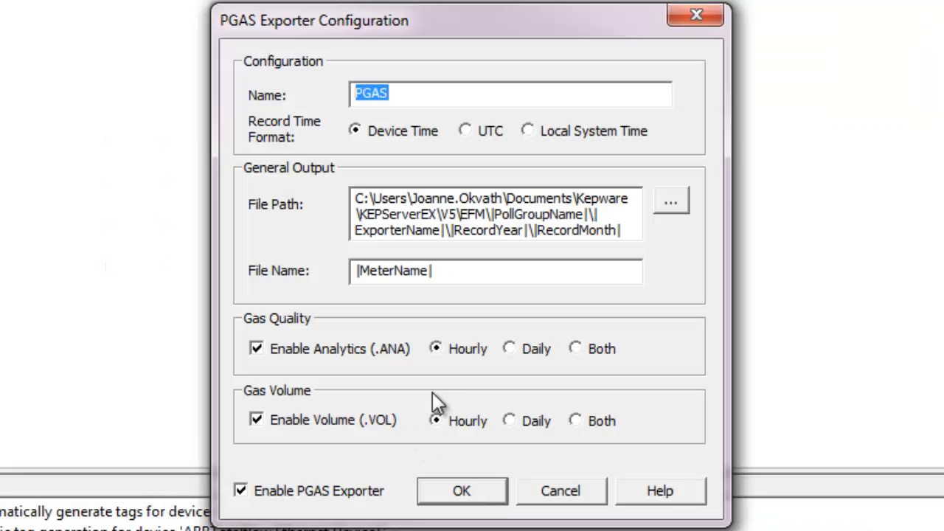
{"action": "mouse_move", "coordinate": [500, 346]}
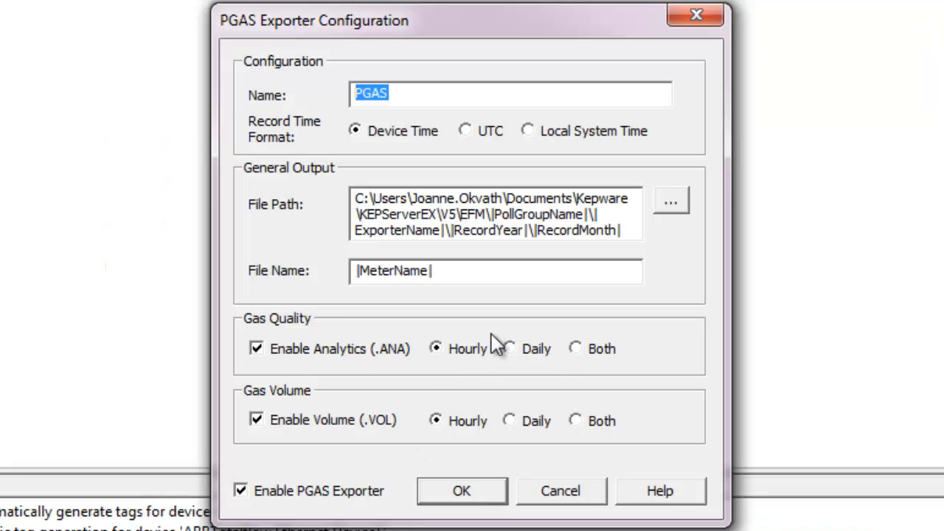
{"action": "mouse_move", "coordinate": [620, 356]}
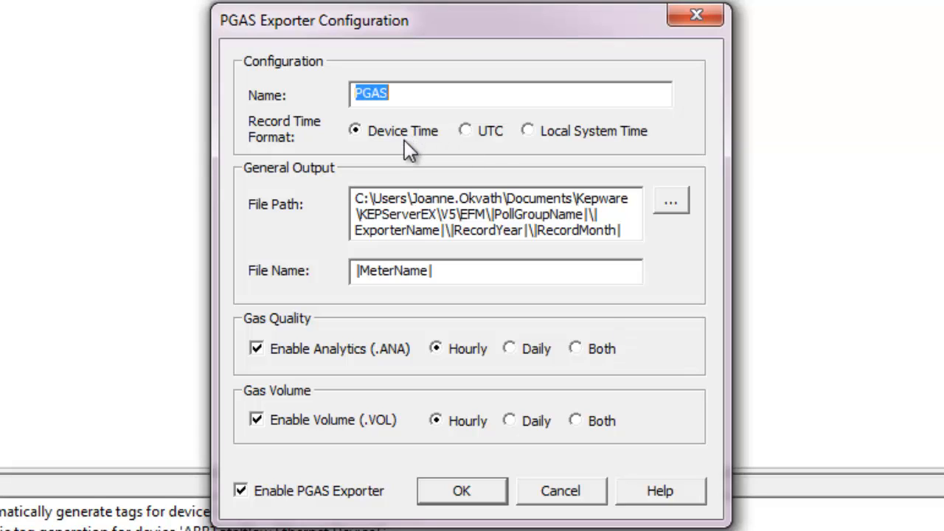
{"action": "mouse_move", "coordinate": [478, 152]}
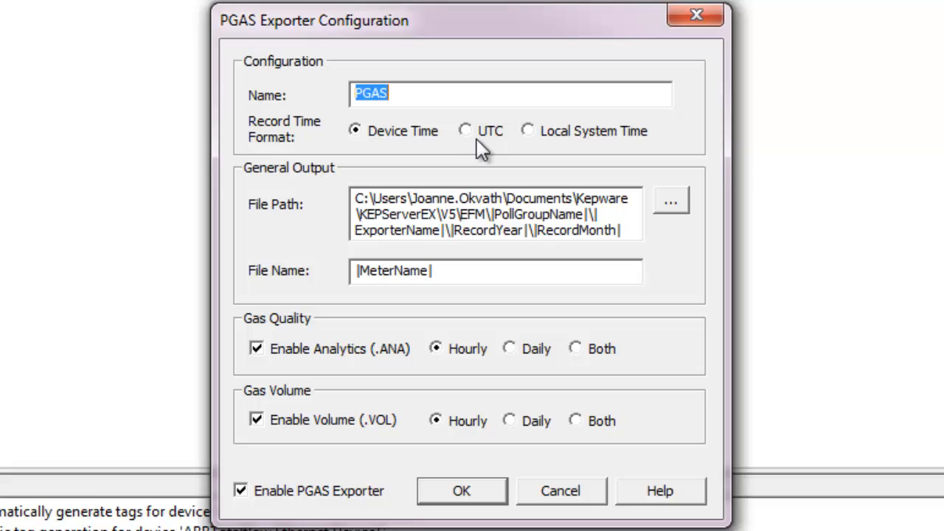
{"action": "mouse_move", "coordinate": [597, 152]}
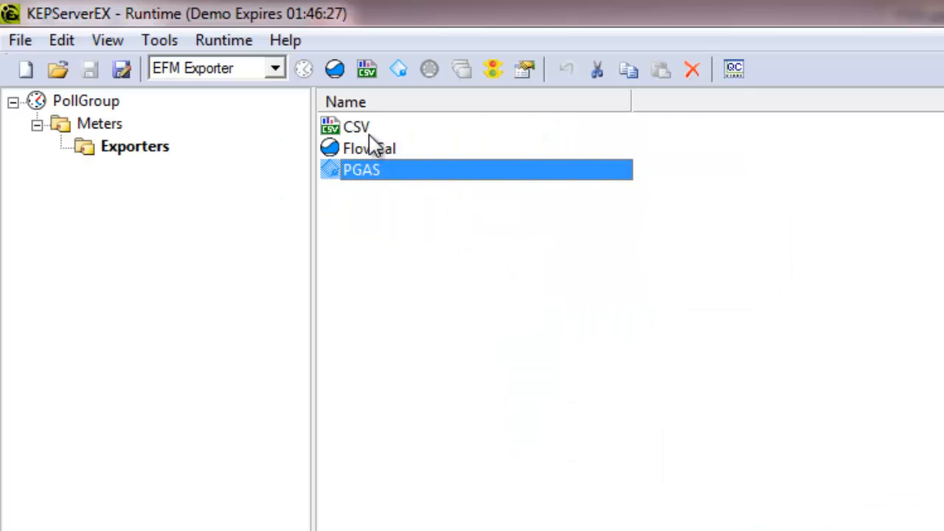
Review the CSV exporter's column mapping, the available EFM attributes for a new column, and its general settings, then close it
{"action": "double_click", "coordinate": [355, 126]}
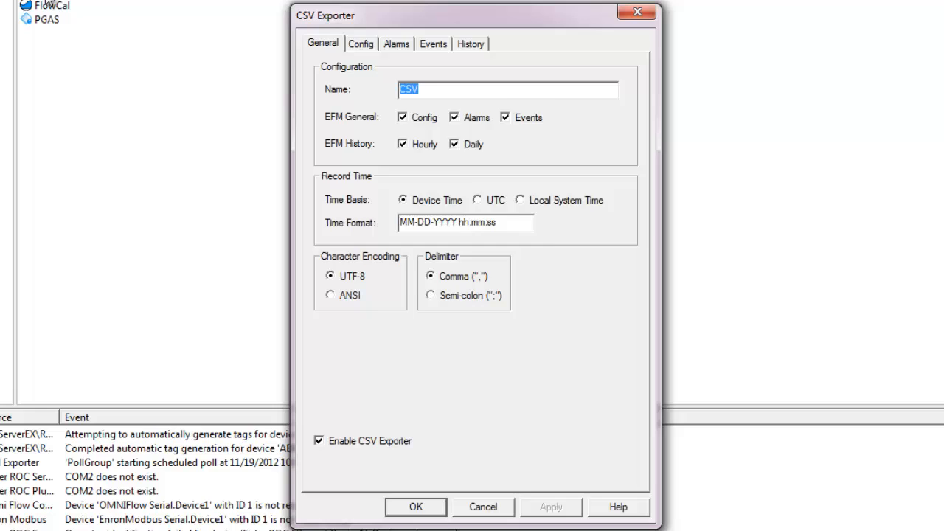
{"action": "left_click", "coordinate": [362, 44]}
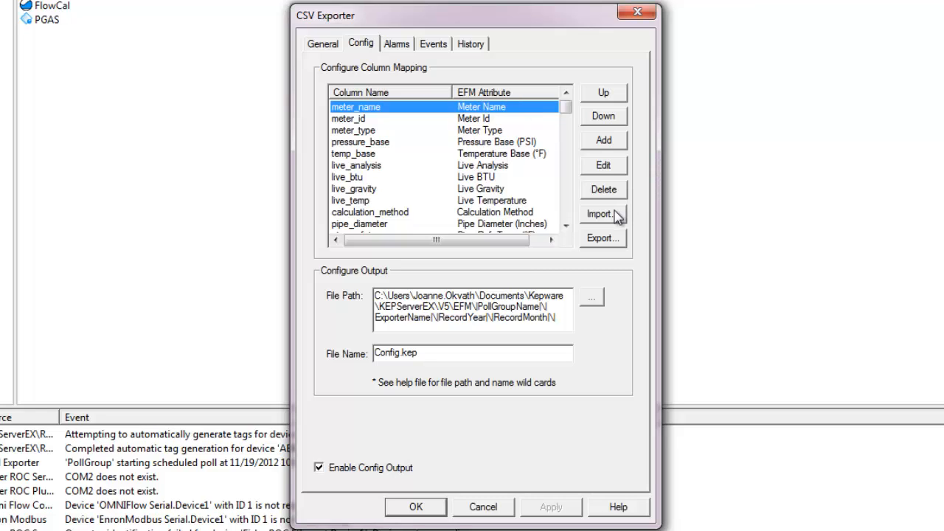
{"action": "left_click", "coordinate": [602, 214]}
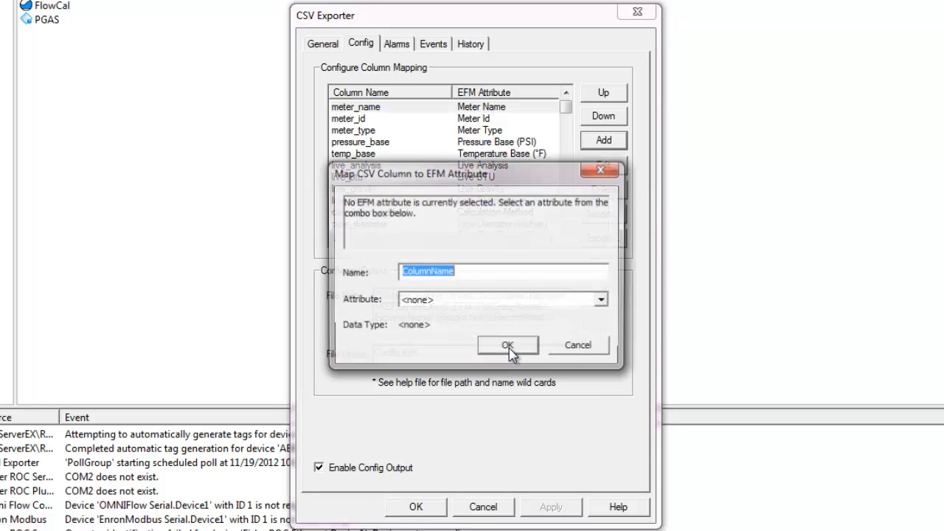
{"action": "left_click", "coordinate": [601, 300]}
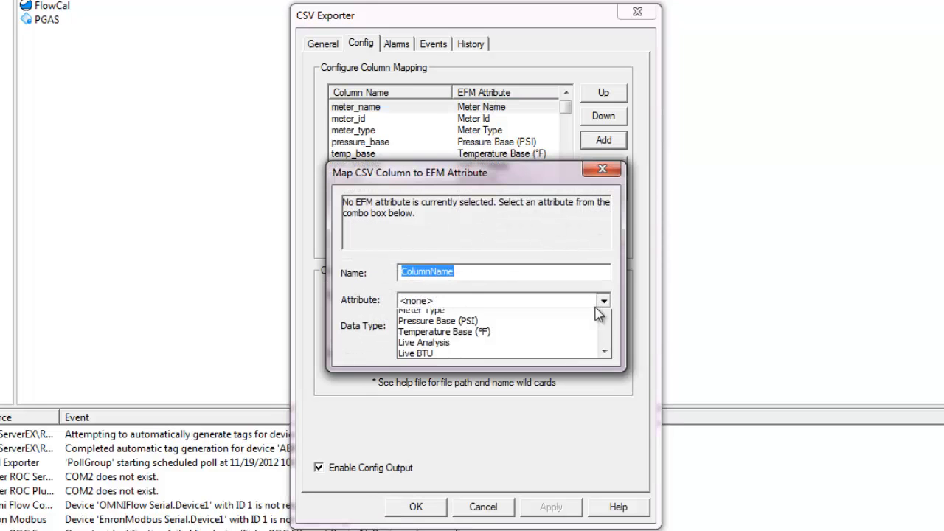
{"action": "scroll", "scroll_direction": "down", "scroll_amount": 3}
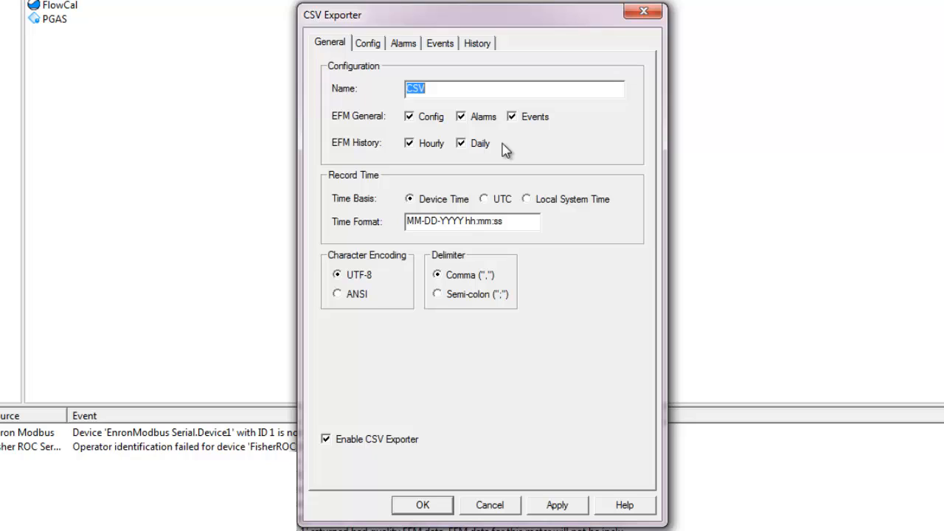
{"action": "mouse_move", "coordinate": [538, 213]}
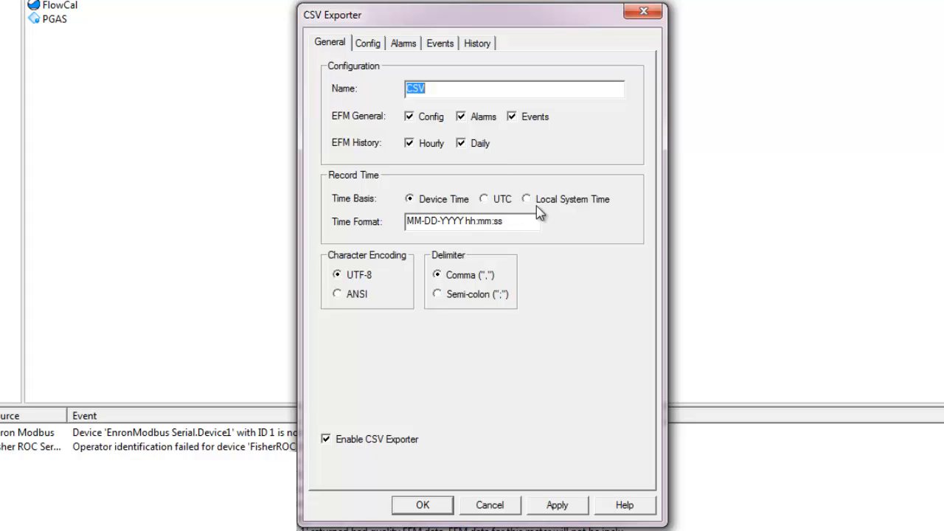
{"action": "mouse_move", "coordinate": [641, 207]}
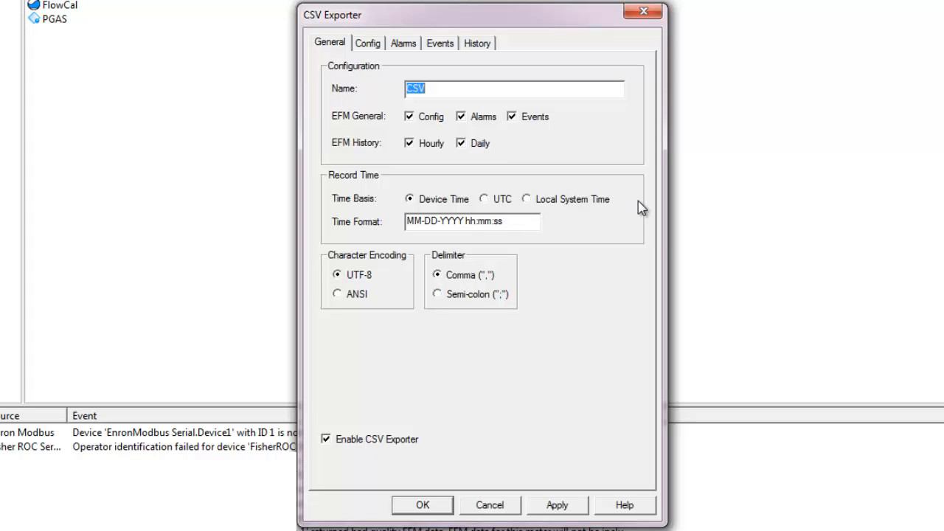
{"action": "left_click", "coordinate": [428, 505]}
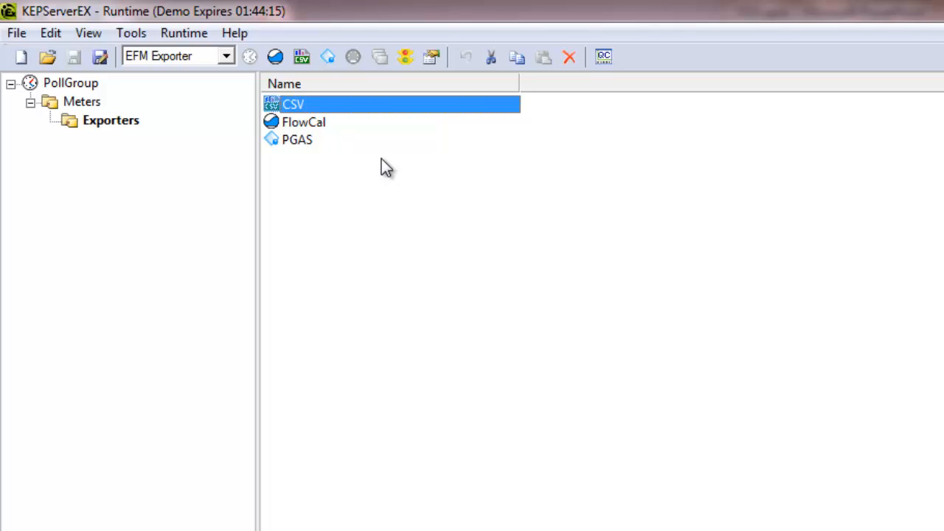
{"action": "mouse_move", "coordinate": [451, 156]}
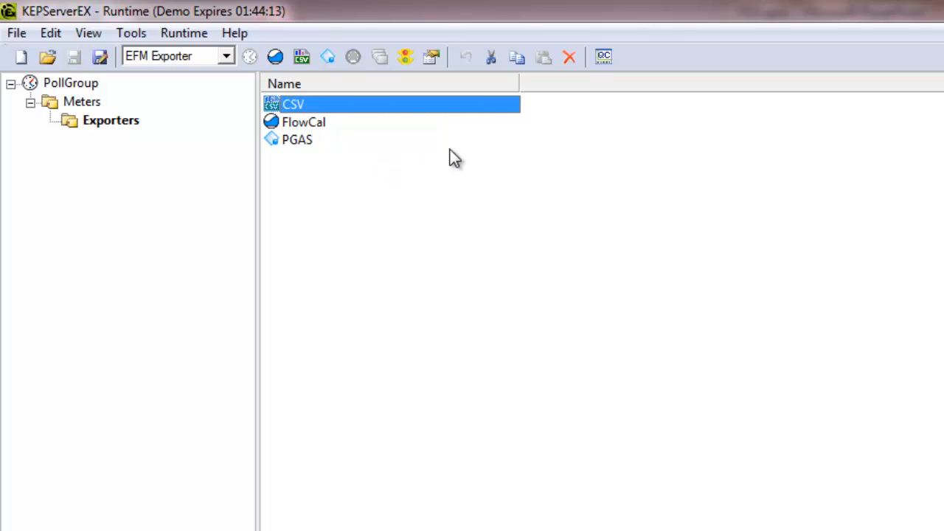
List the PollGroup's meters and dismiss the new Meter settings unchanged
{"action": "left_click", "coordinate": [81, 100]}
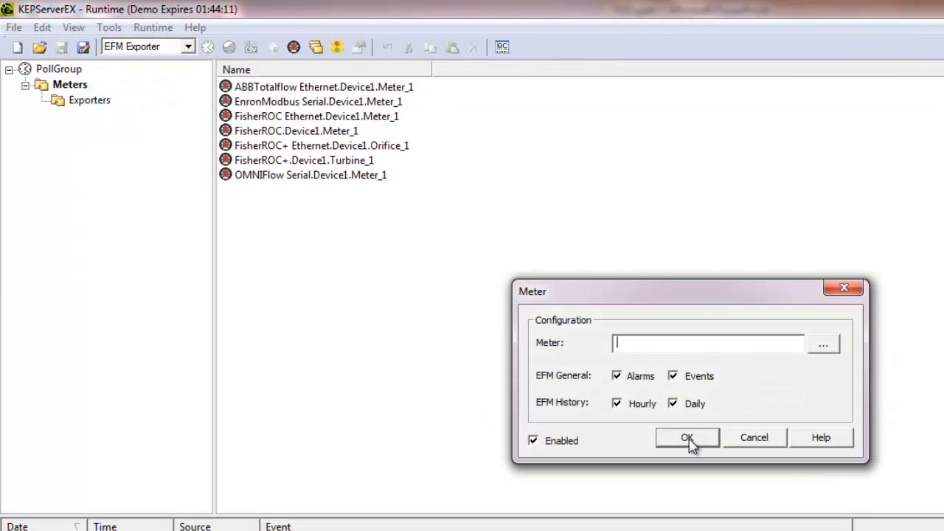
{"action": "left_click", "coordinate": [827, 344]}
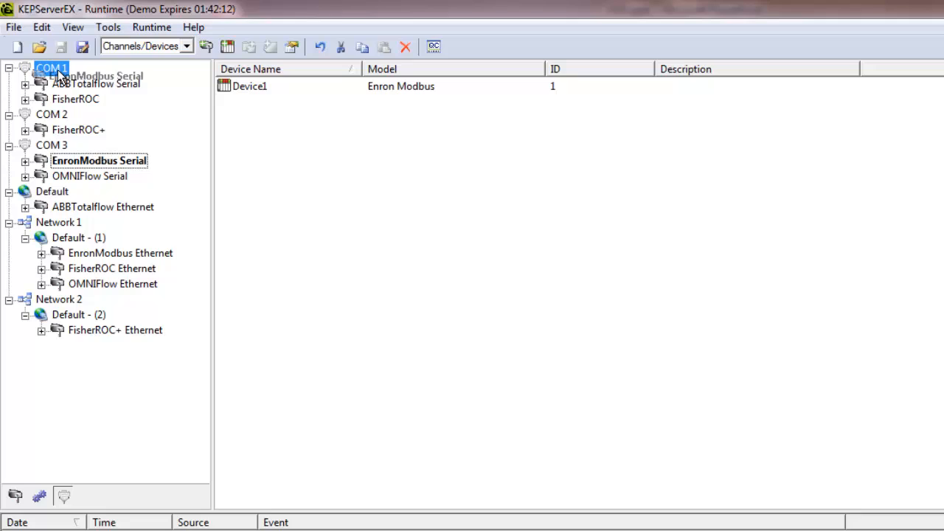
Place EnronModbus Serial under COM 1, keeping COM ID 1 at 9600 baud, 8-N-1
{"action": "left_click", "coordinate": [99, 99]}
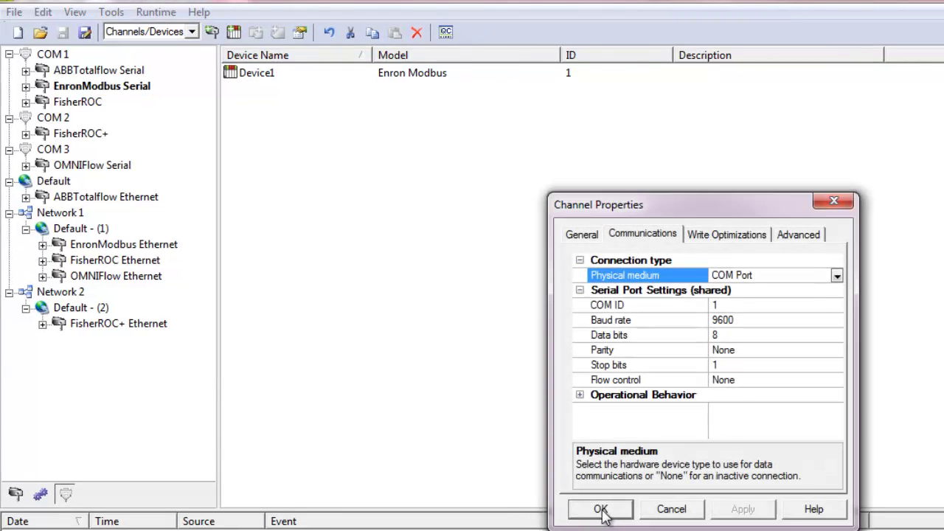
{"action": "mouse_move", "coordinate": [776, 322]}
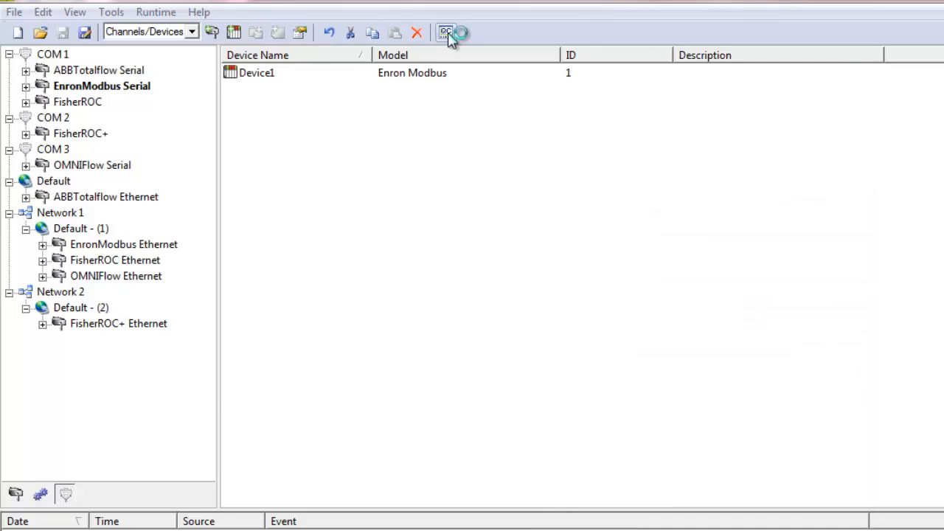
Launch Quick Client and list the ABBTotalflow Ethernet._CommunicationSerialization tags with their values
{"action": "left_click", "coordinate": [446, 31]}
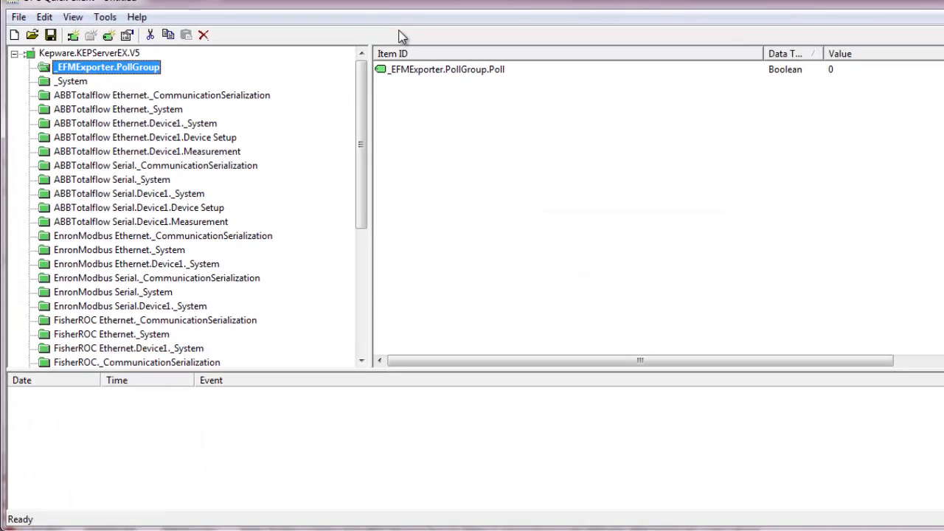
{"action": "mouse_move", "coordinate": [285, 32]}
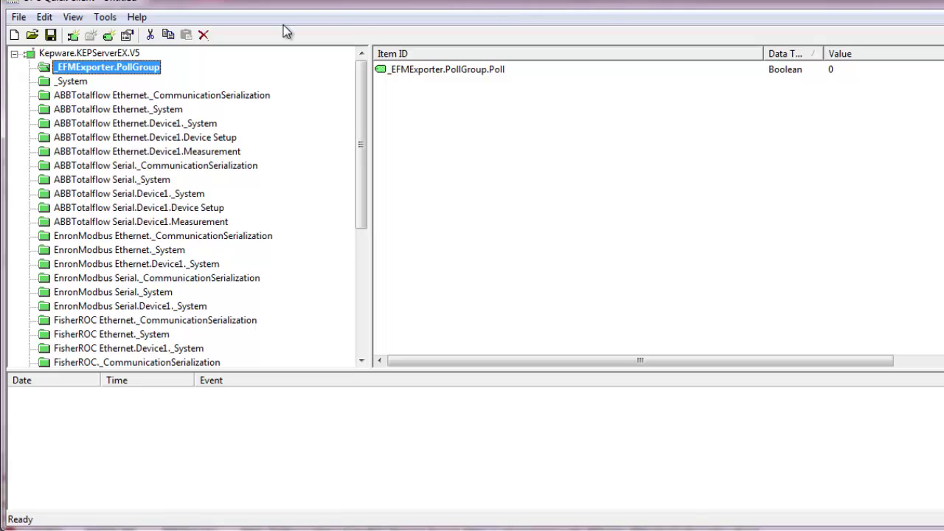
{"action": "left_click", "coordinate": [161, 95]}
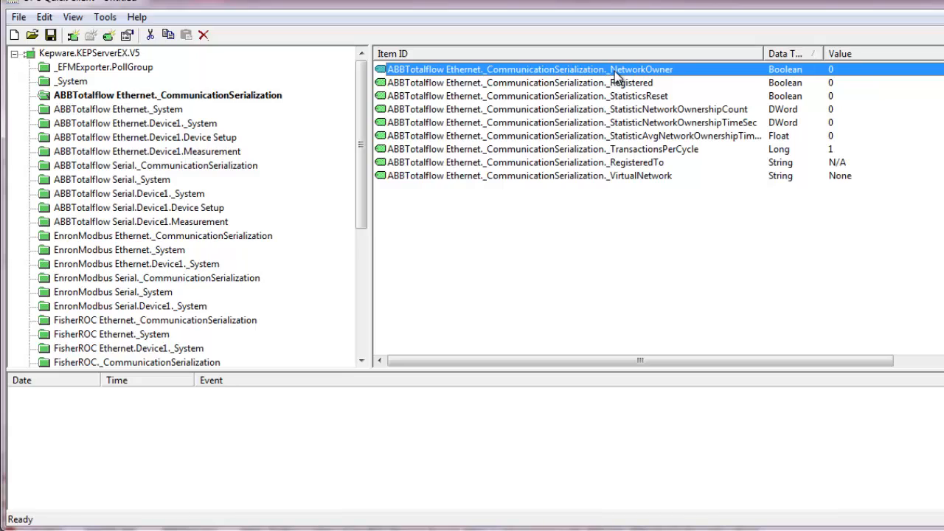
{"action": "mouse_move", "coordinate": [708, 69]}
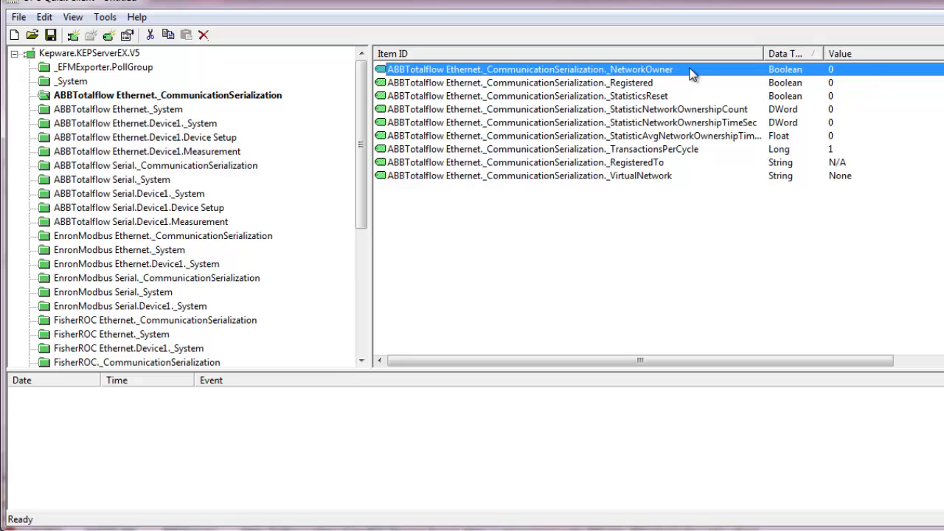
{"action": "mouse_move", "coordinate": [868, 71]}
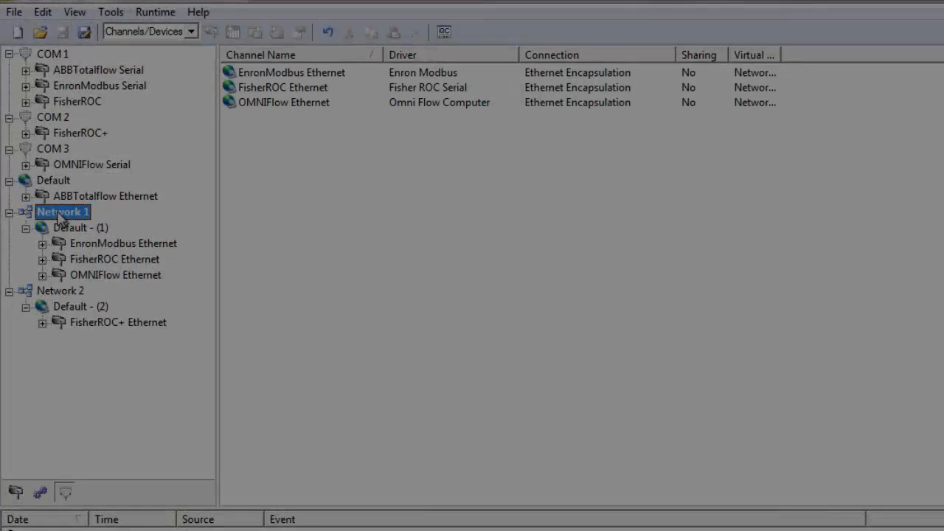
{"action": "mouse_move", "coordinate": [190, 238]}
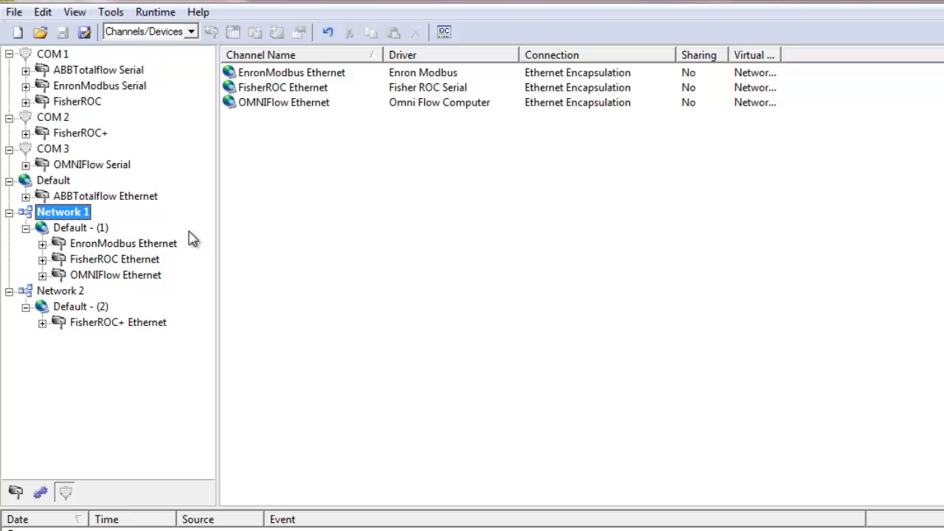
{"action": "mouse_move", "coordinate": [201, 205]}
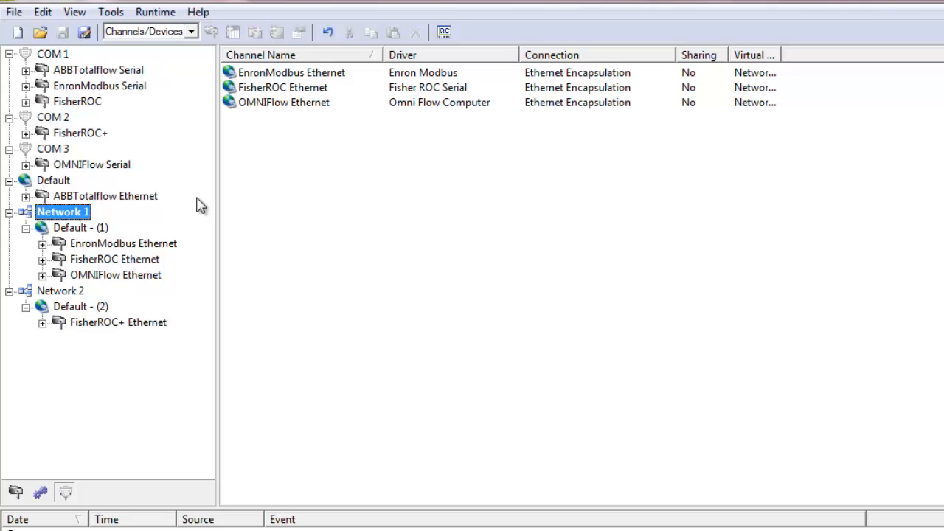
{"action": "mouse_move", "coordinate": [155, 243]}
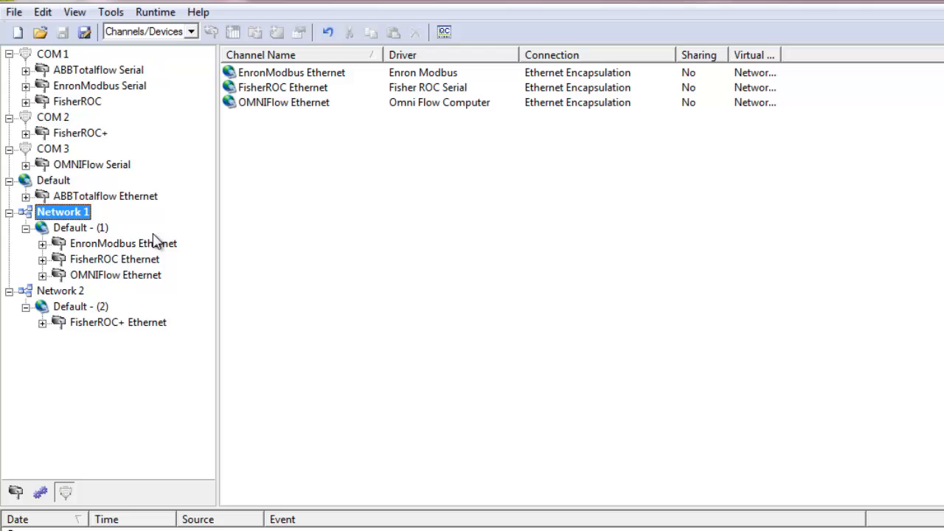
Review EnronModbus Ethernet's Advanced virtual network setting and keep it on Network 1
{"action": "double_click", "coordinate": [124, 242]}
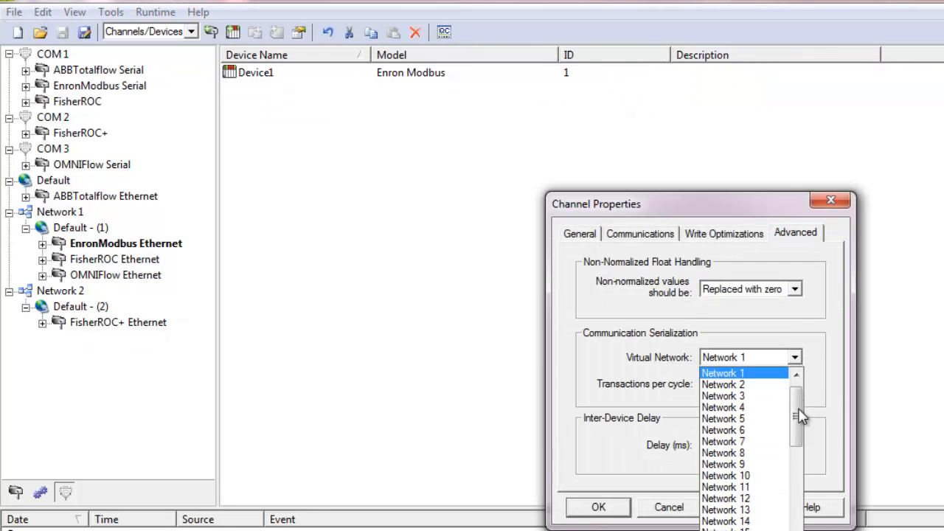
{"action": "scroll", "scroll_direction": "down", "scroll_amount": 3}
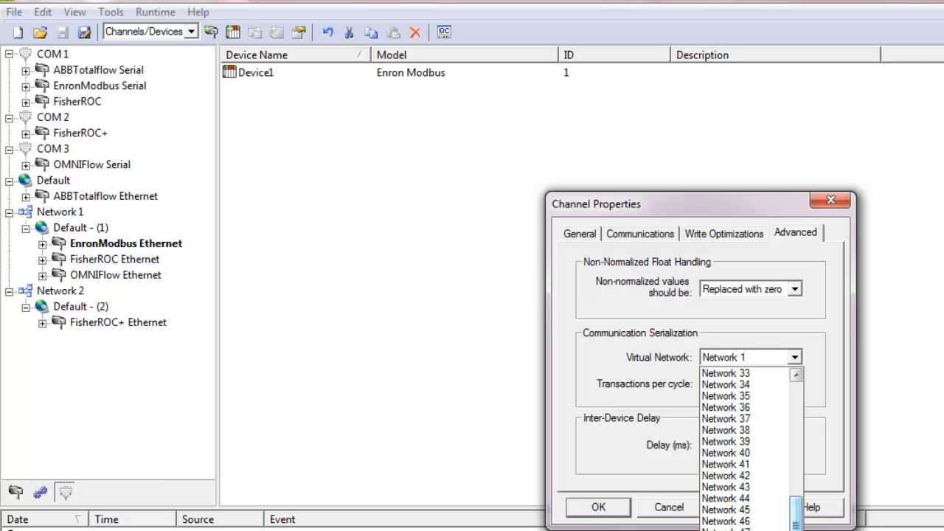
{"action": "left_click", "coordinate": [741, 356]}
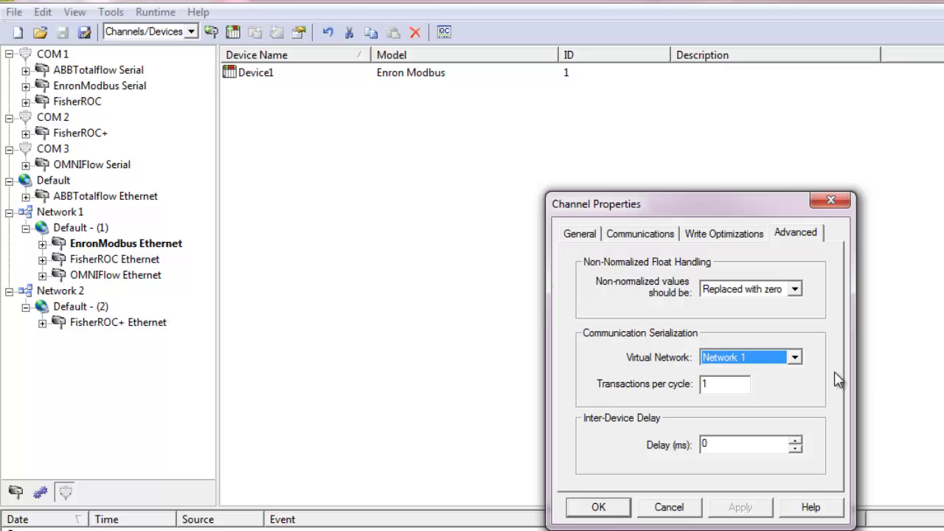